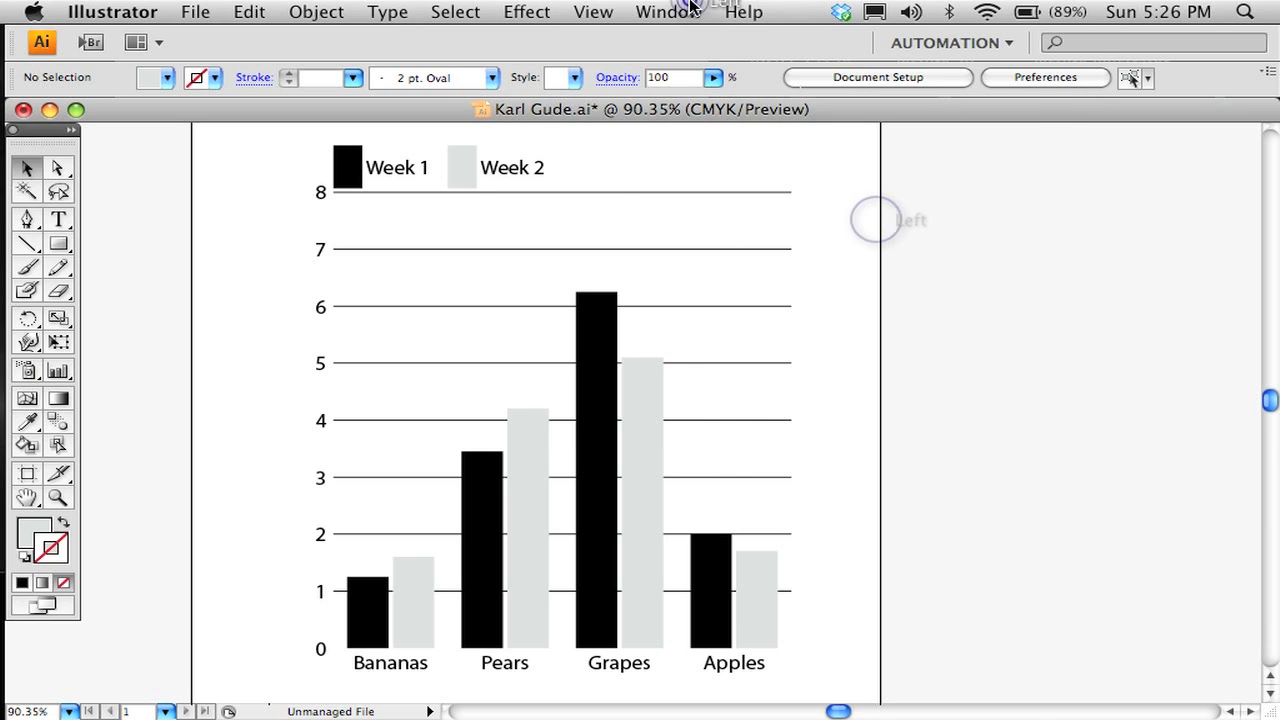
# Step: Show the Swatches panel from the Window menu to reach the Earthtone library
pyautogui.click(668, 12)
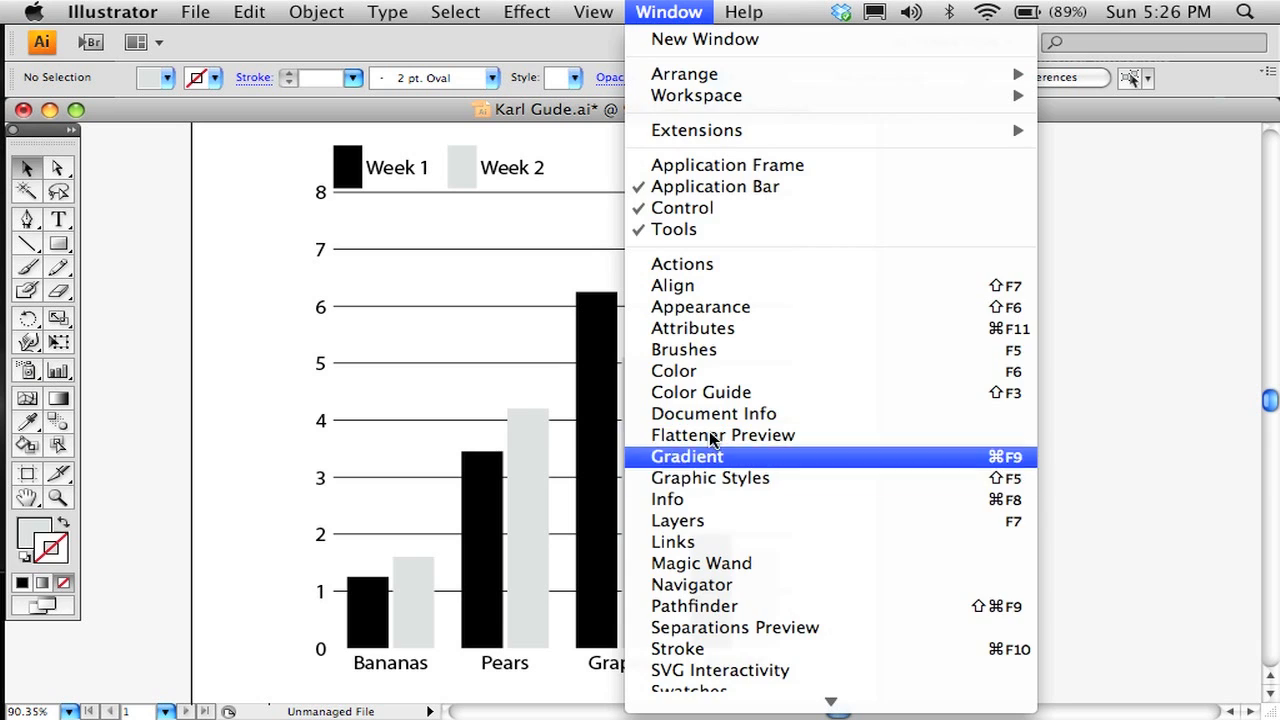
pyautogui.moveTo(672, 370)
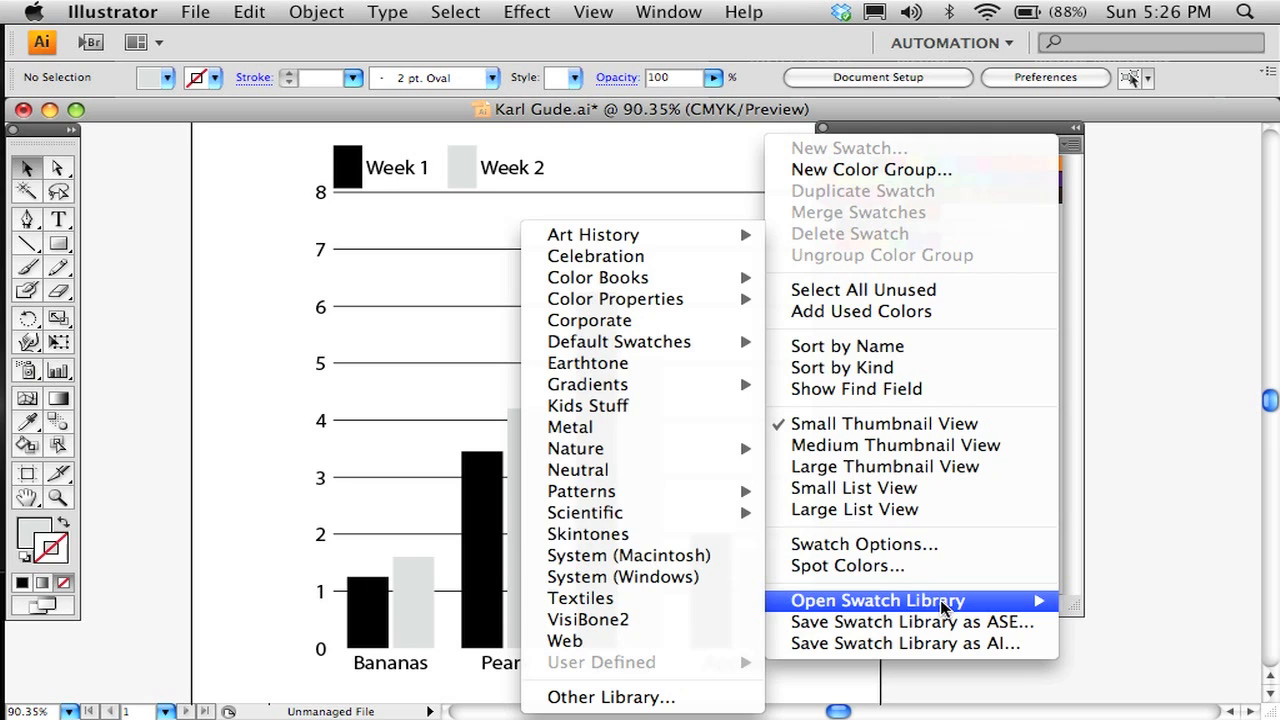
pyautogui.moveTo(588, 362)
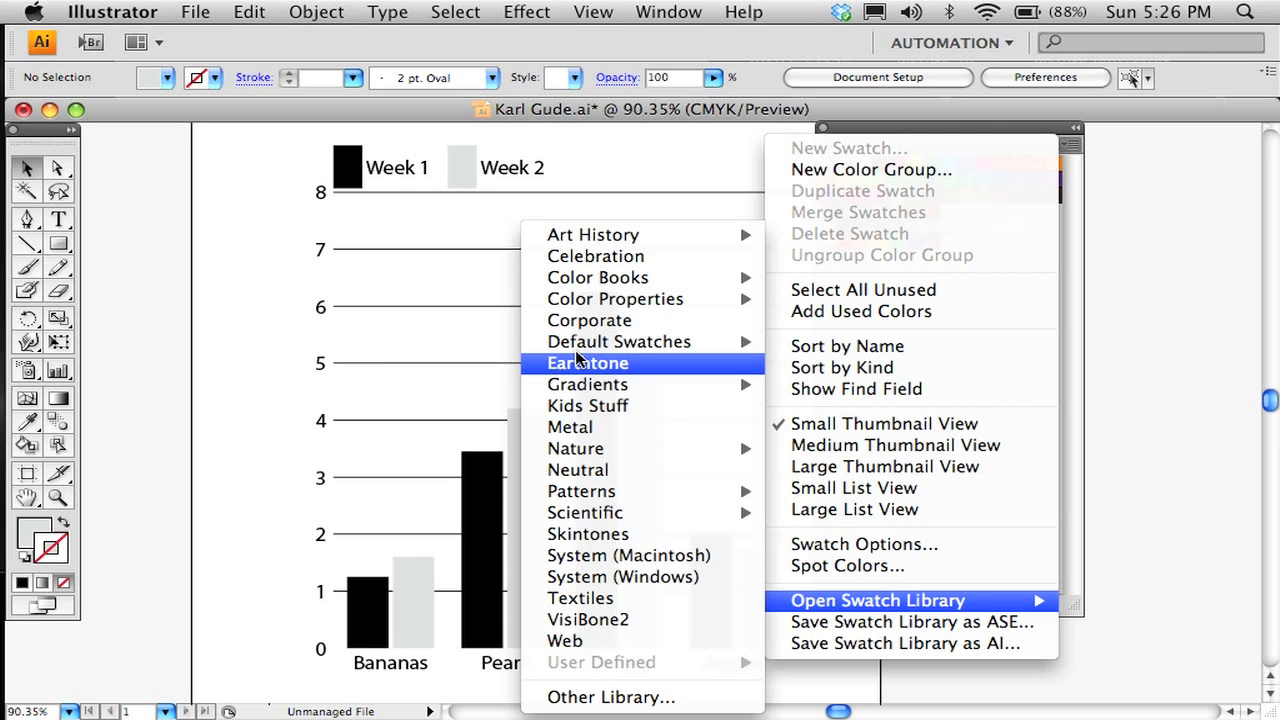
pyautogui.moveTo(590, 492)
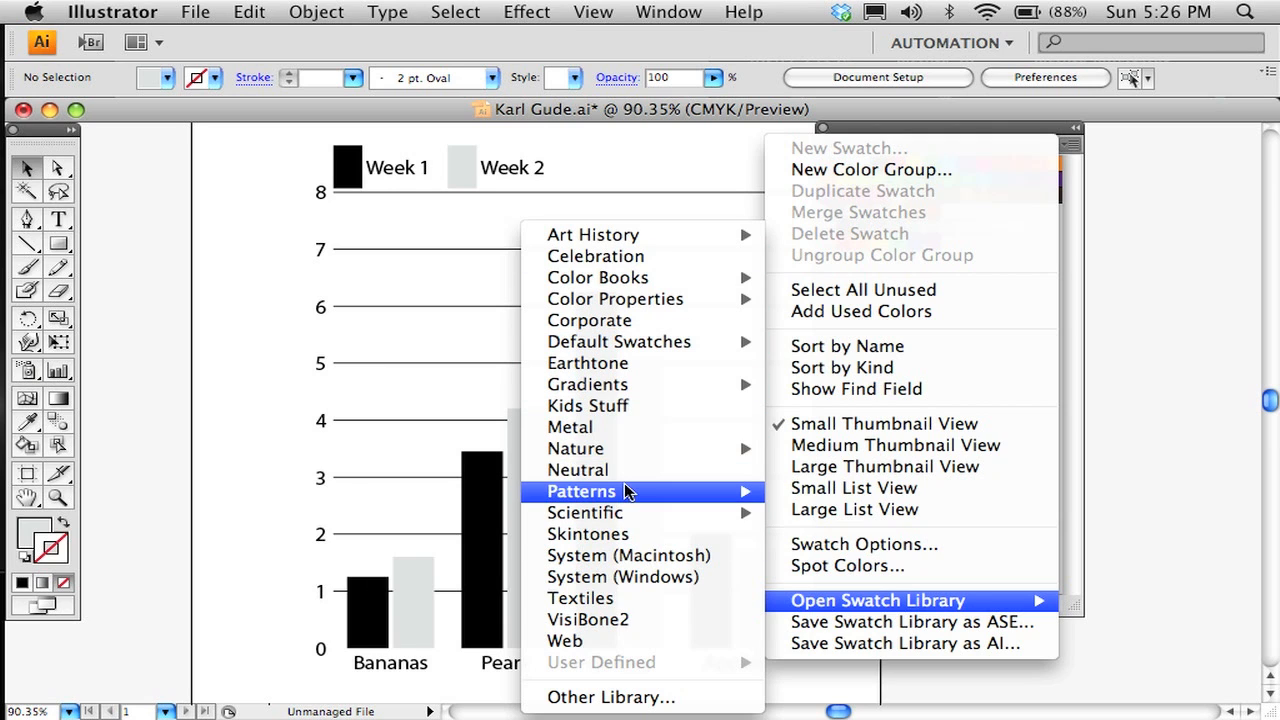
pyautogui.moveTo(588, 364)
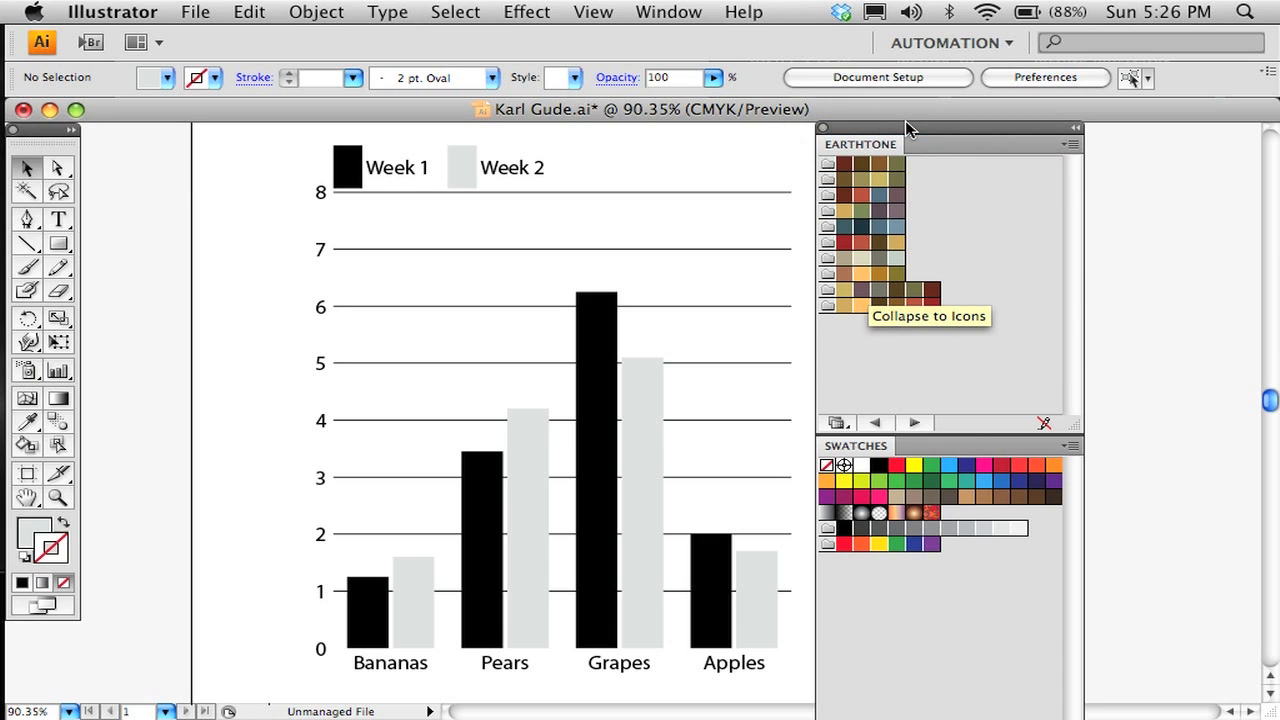
pyautogui.moveTo(930, 236)
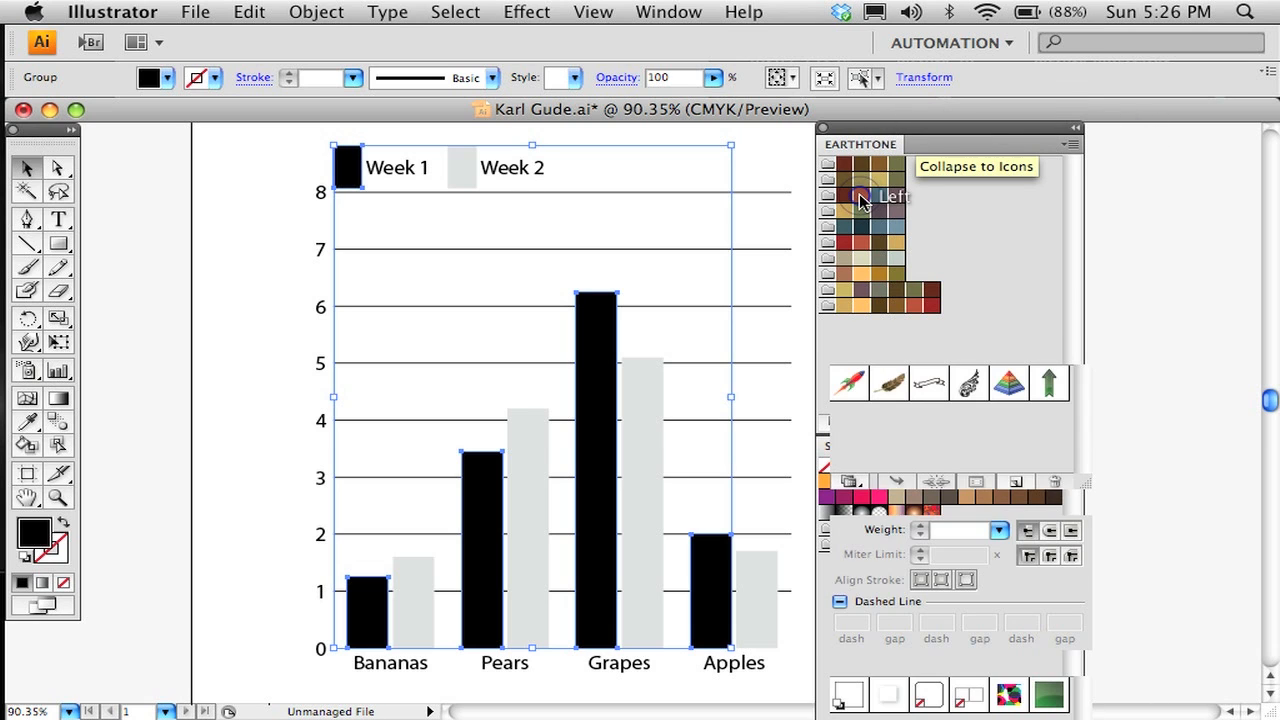
# Step: Fill the Week 1 bars dark brown and the Week 2 bars slate blue from the Earthtone swatches
pyautogui.click(844, 196)
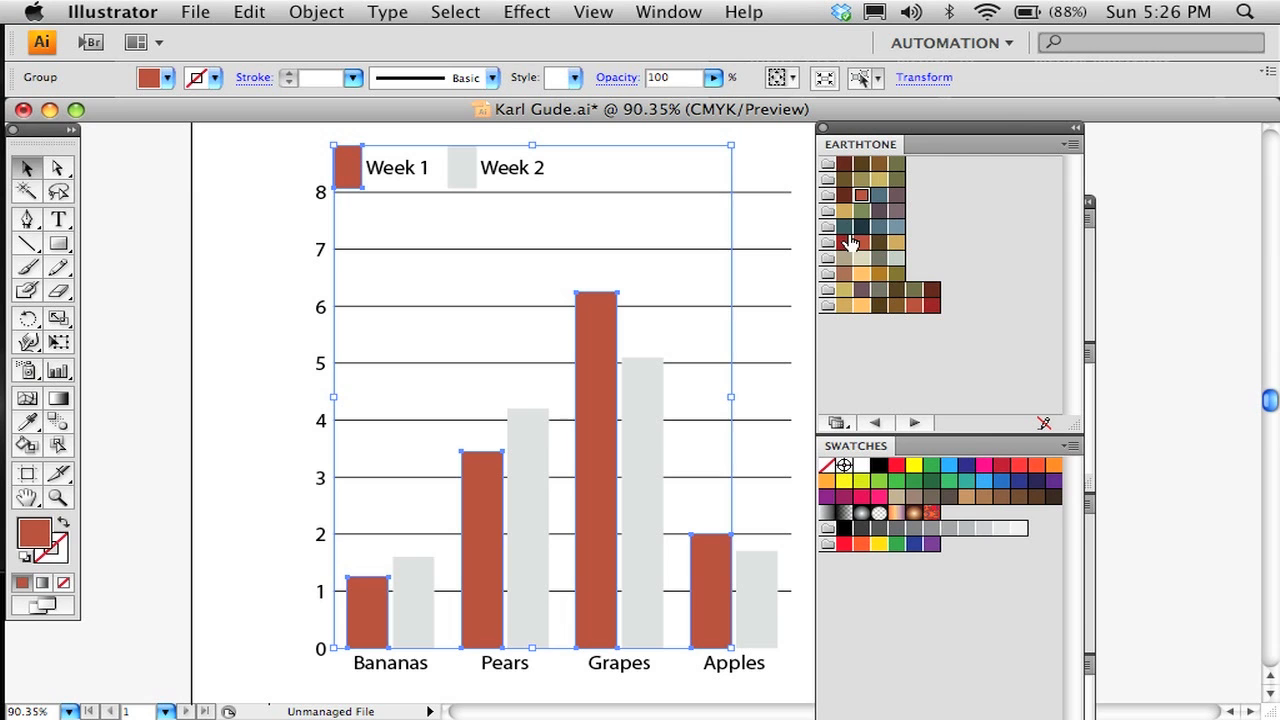
pyautogui.moveTo(878, 170)
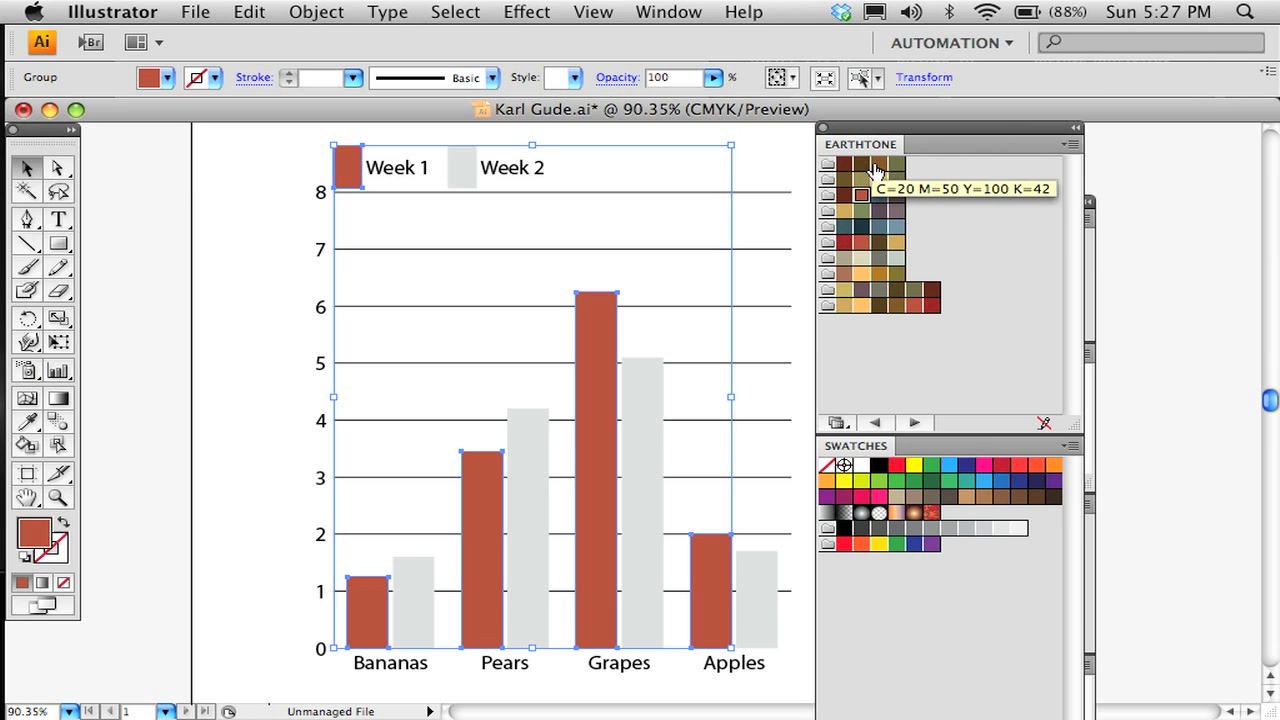
pyautogui.click(876, 164)
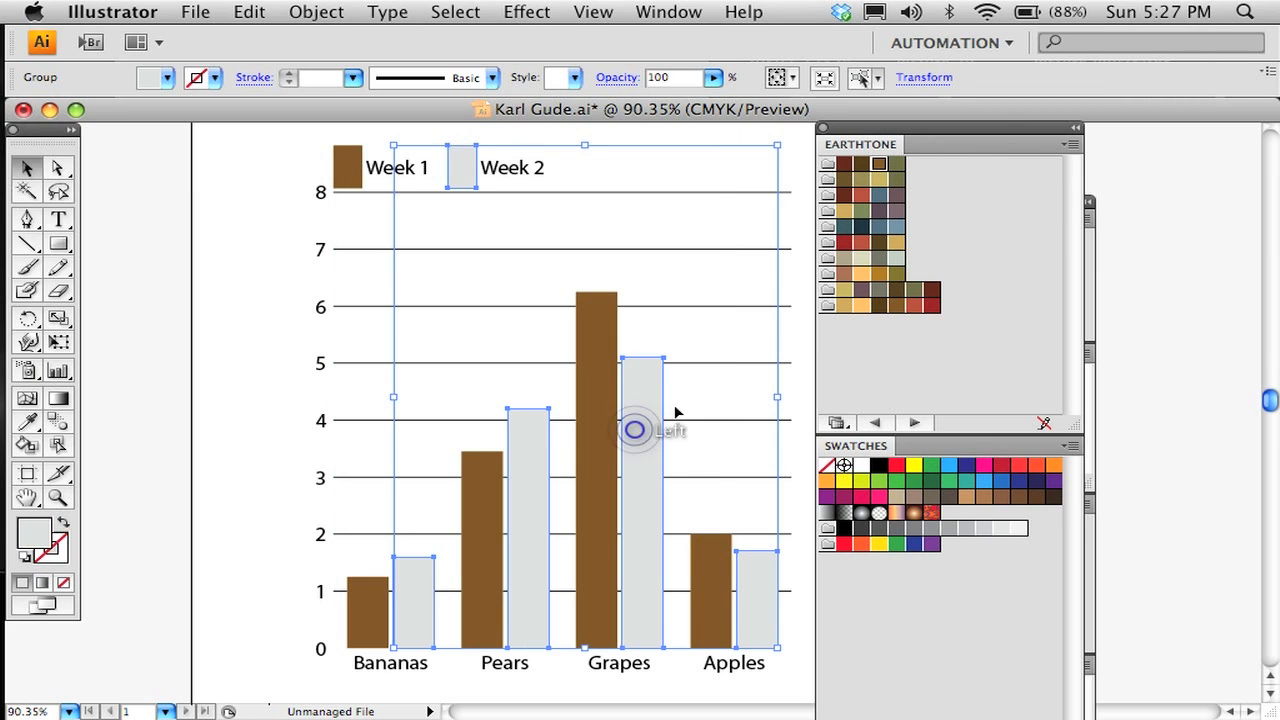
pyautogui.click(880, 194)
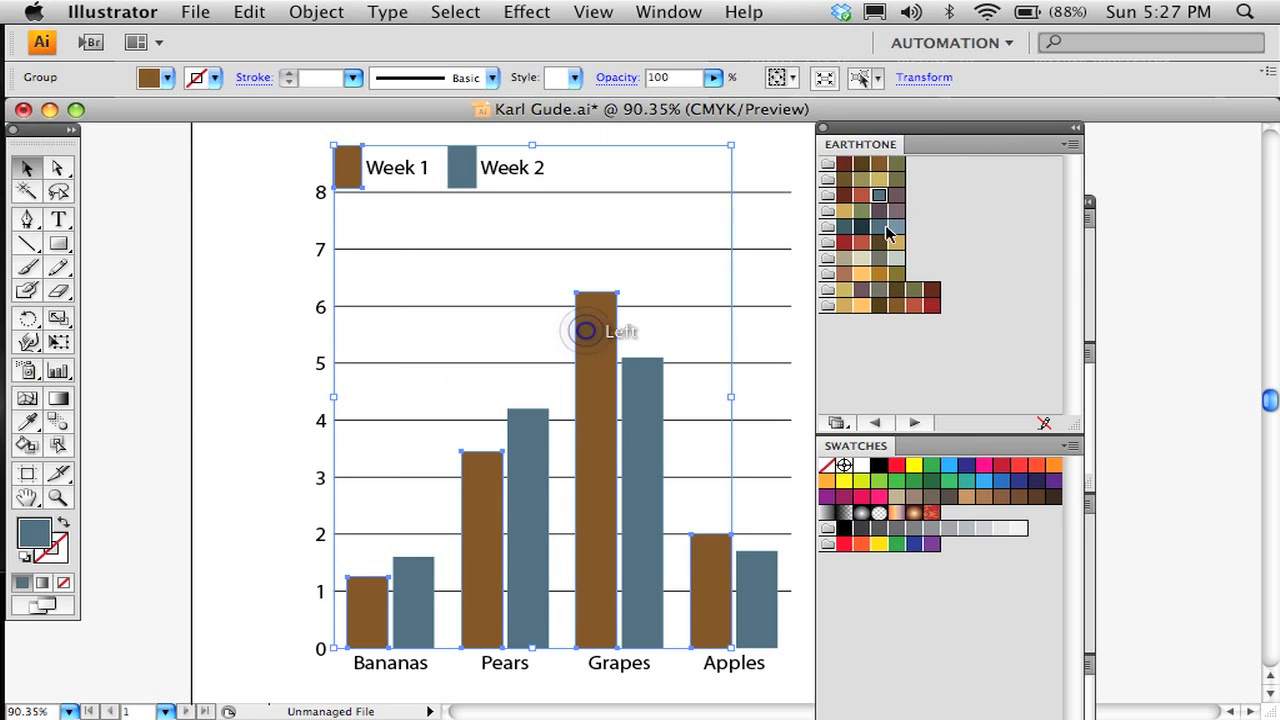
pyautogui.click(844, 258)
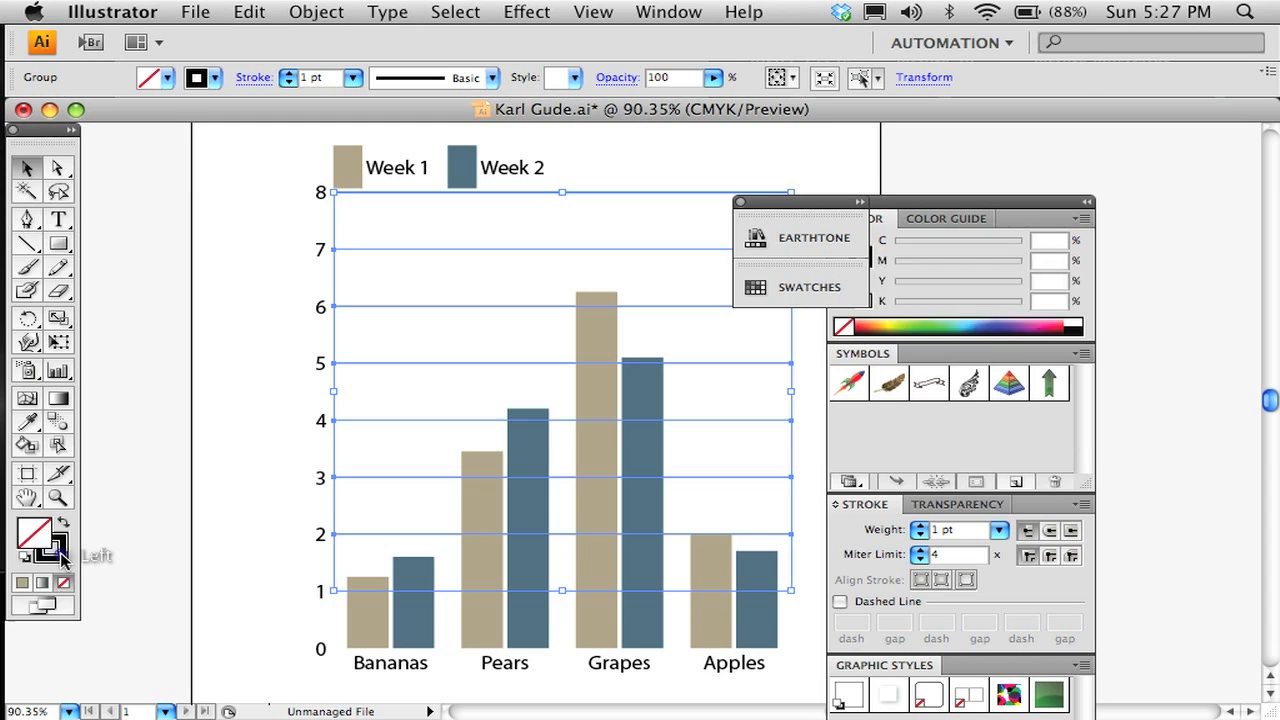
# Step: Give the horizontal grid lines a muted grey-brown Earthtone stroke
pyautogui.click(812, 236)
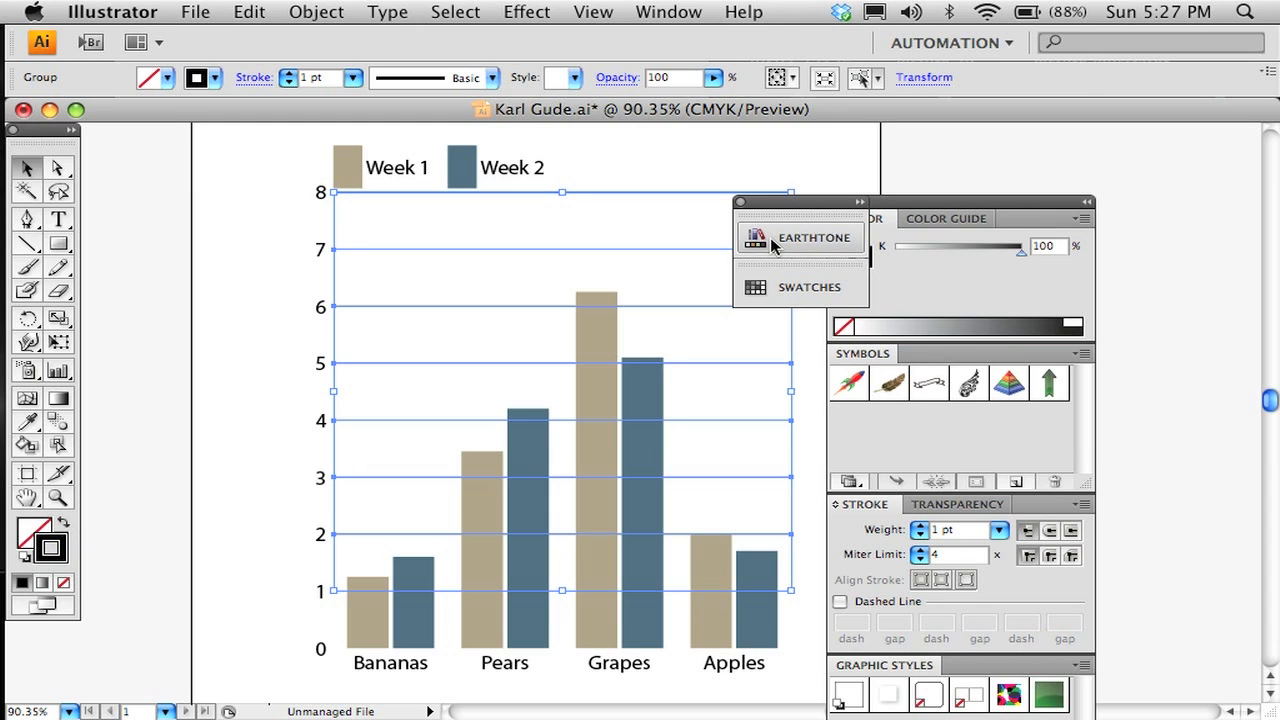
pyautogui.click(814, 236)
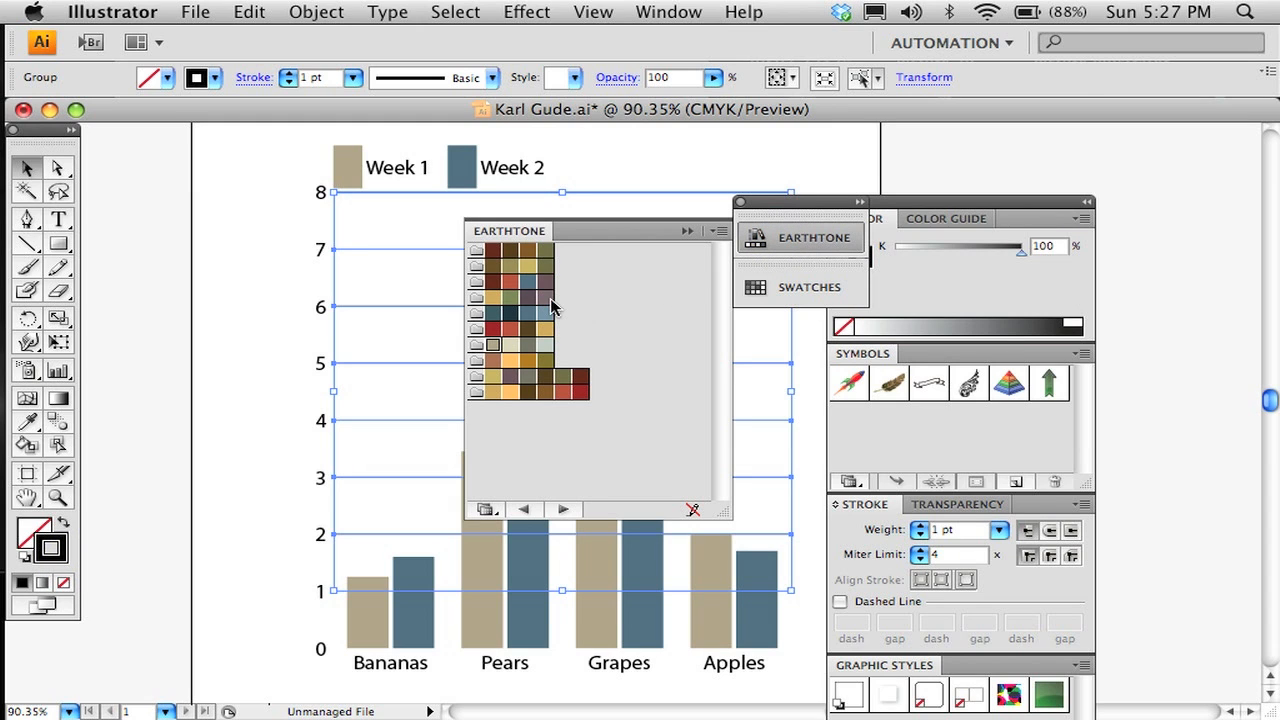
pyautogui.moveTo(528, 378)
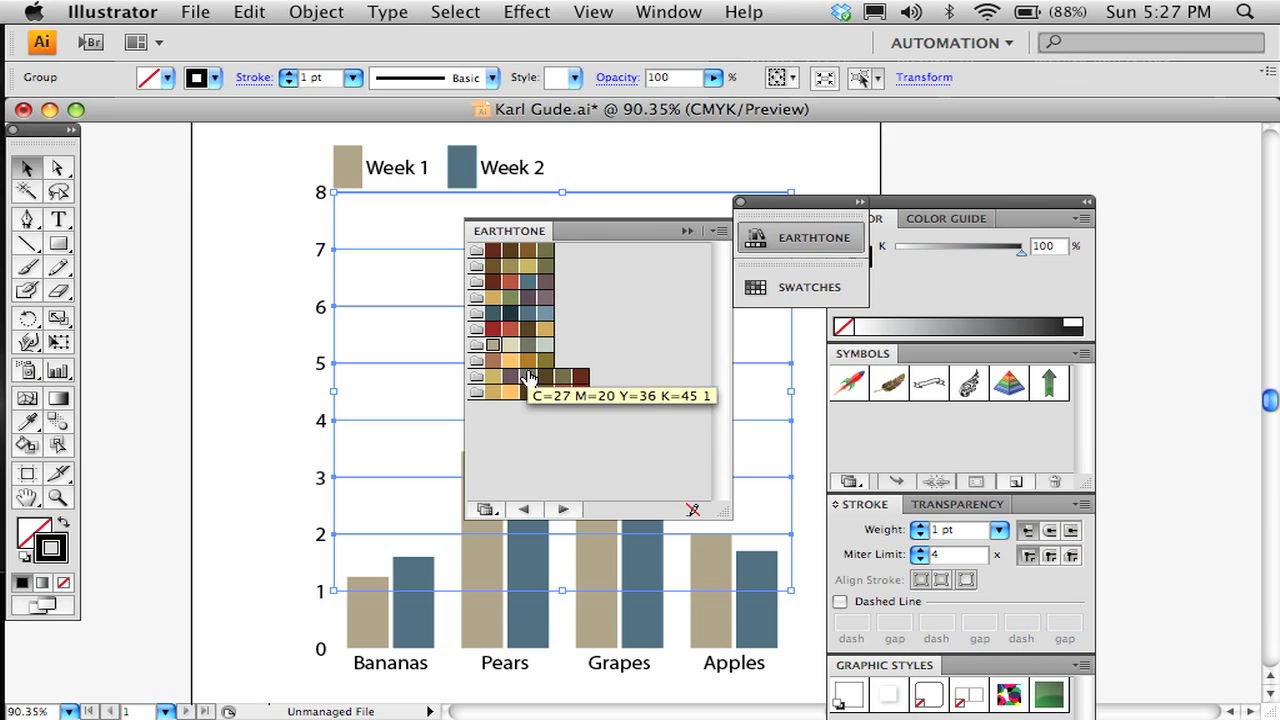
pyautogui.click(528, 376)
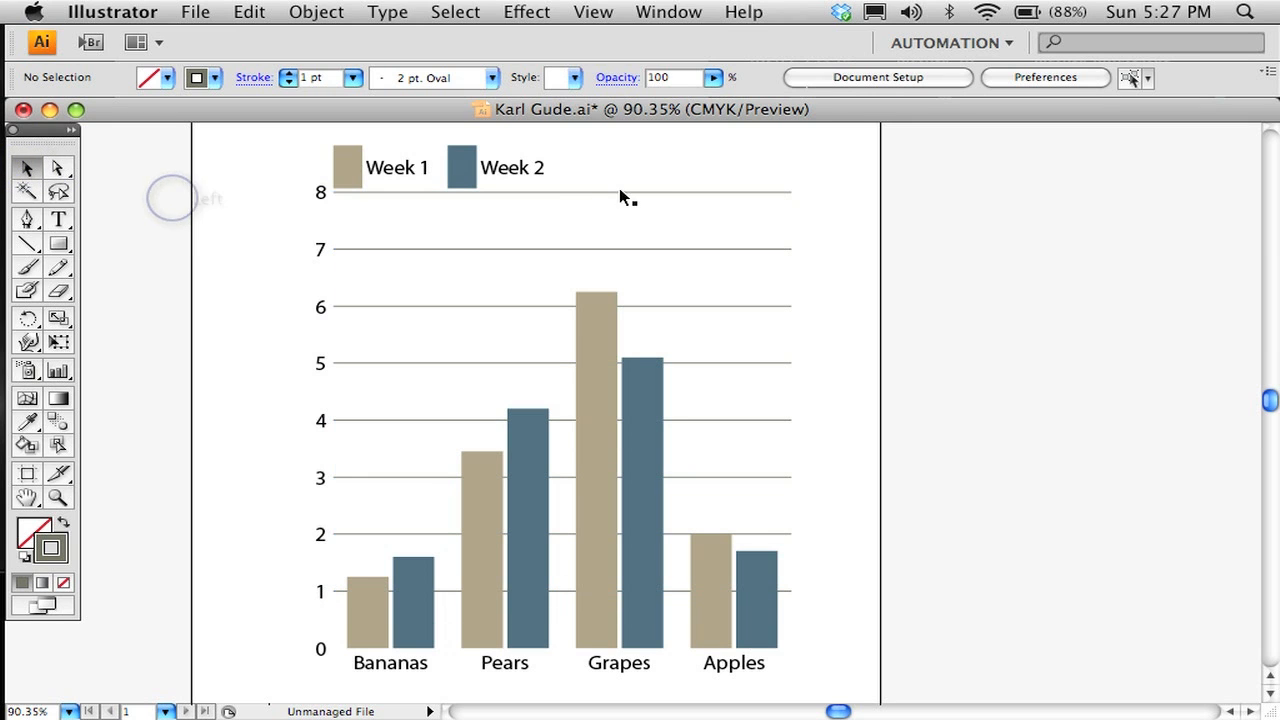
# Step: Reduce the horizontal grid lines to a finer stroke weight
pyautogui.click(624, 192)
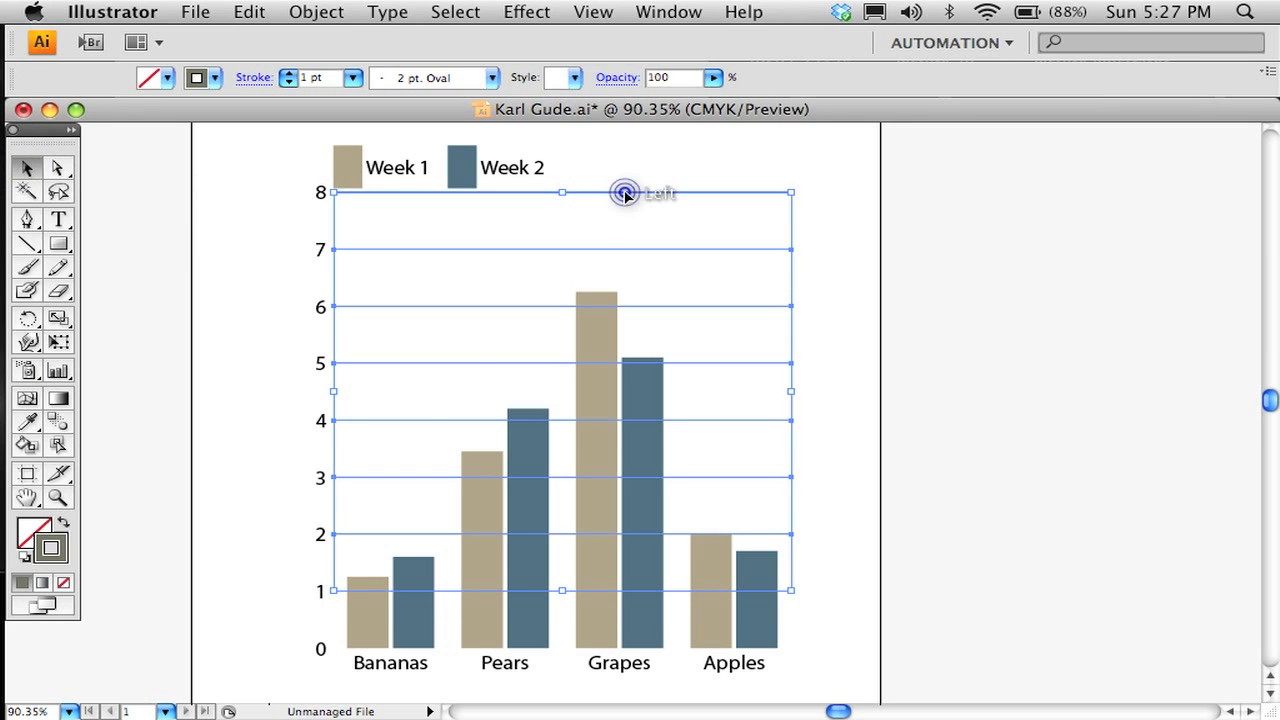
pyautogui.click(624, 192)
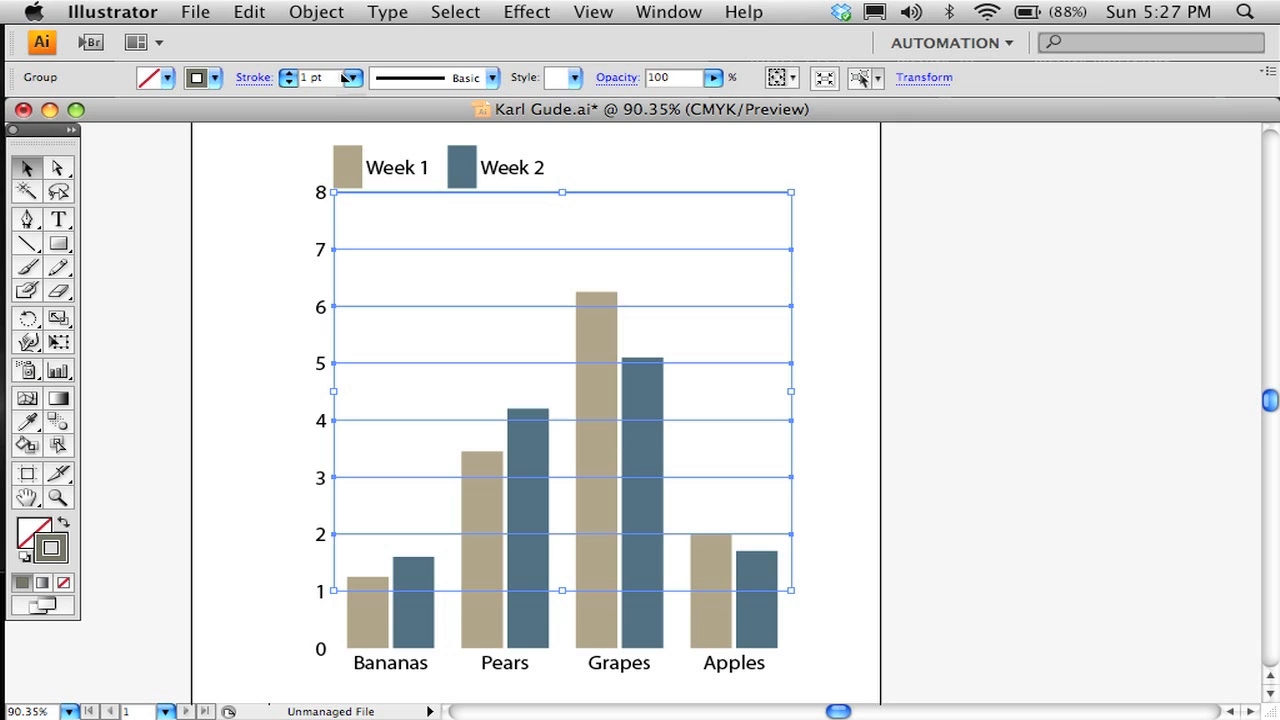
pyautogui.click(352, 76)
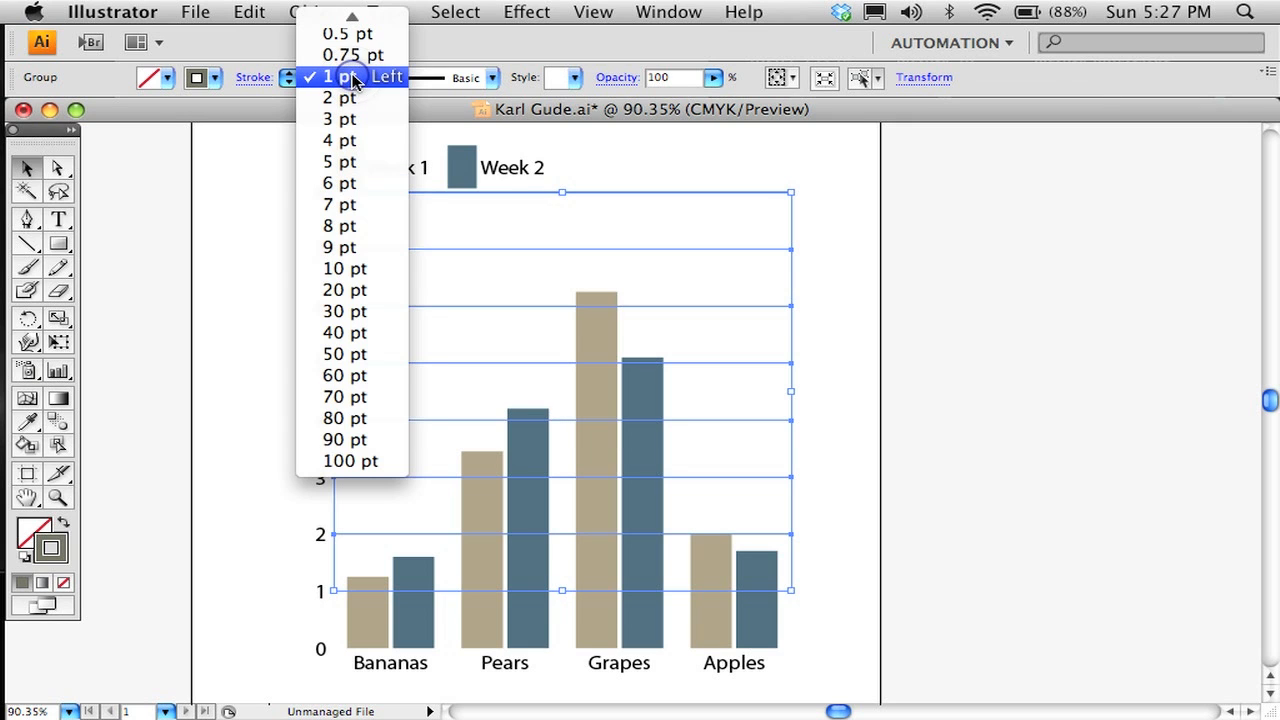
pyautogui.click(340, 76)
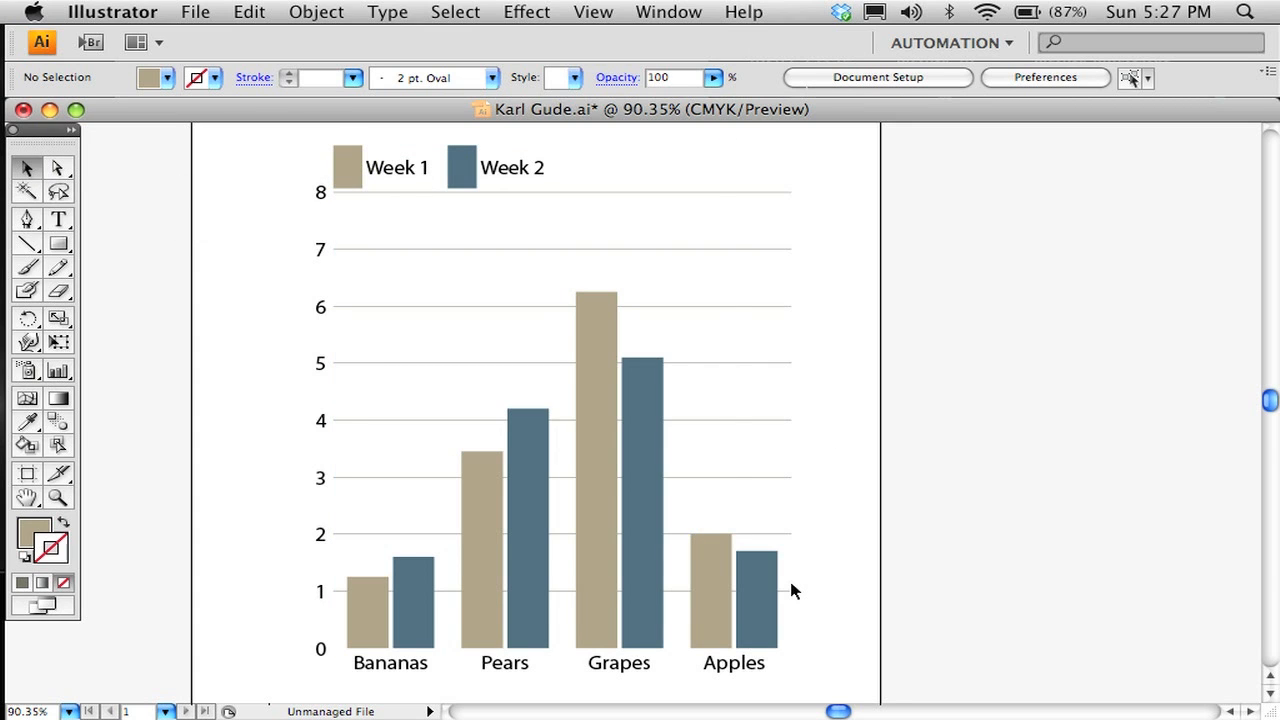
pyautogui.moveTo(900, 292)
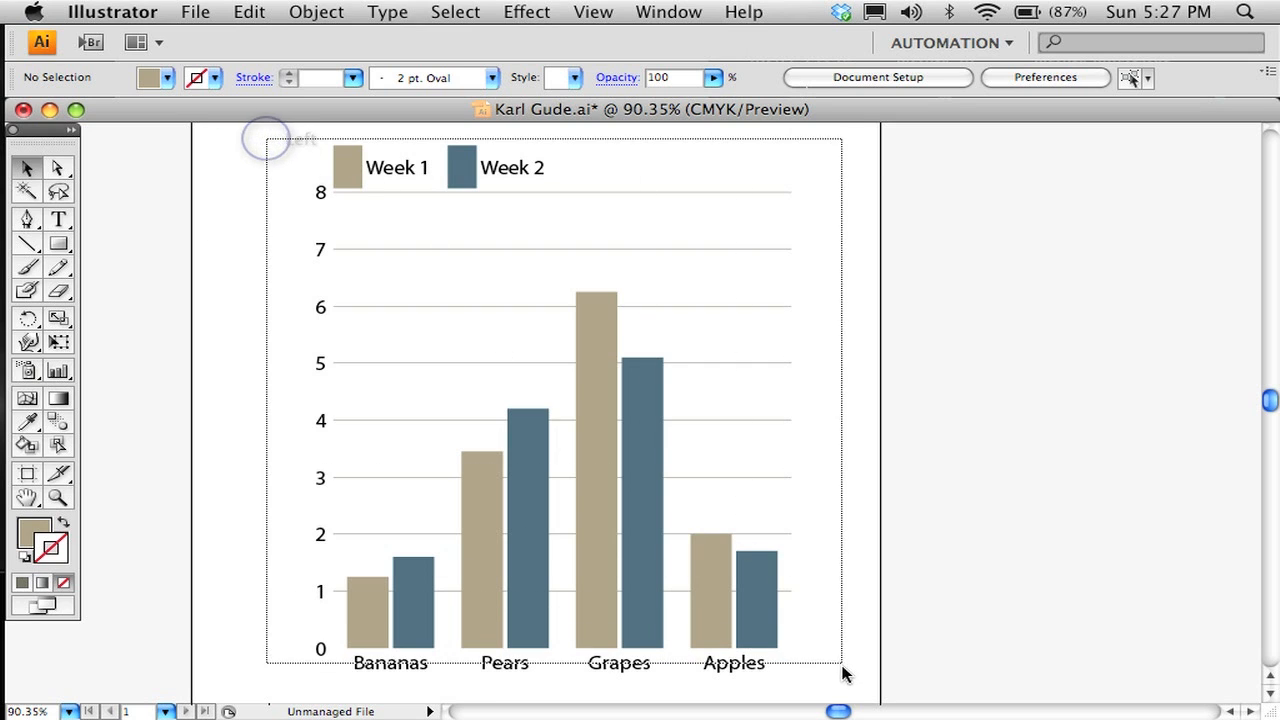
# Step: Set all of the selected chart's text to Arial via the Character panel, then deselect
pyautogui.press('cmd+a')
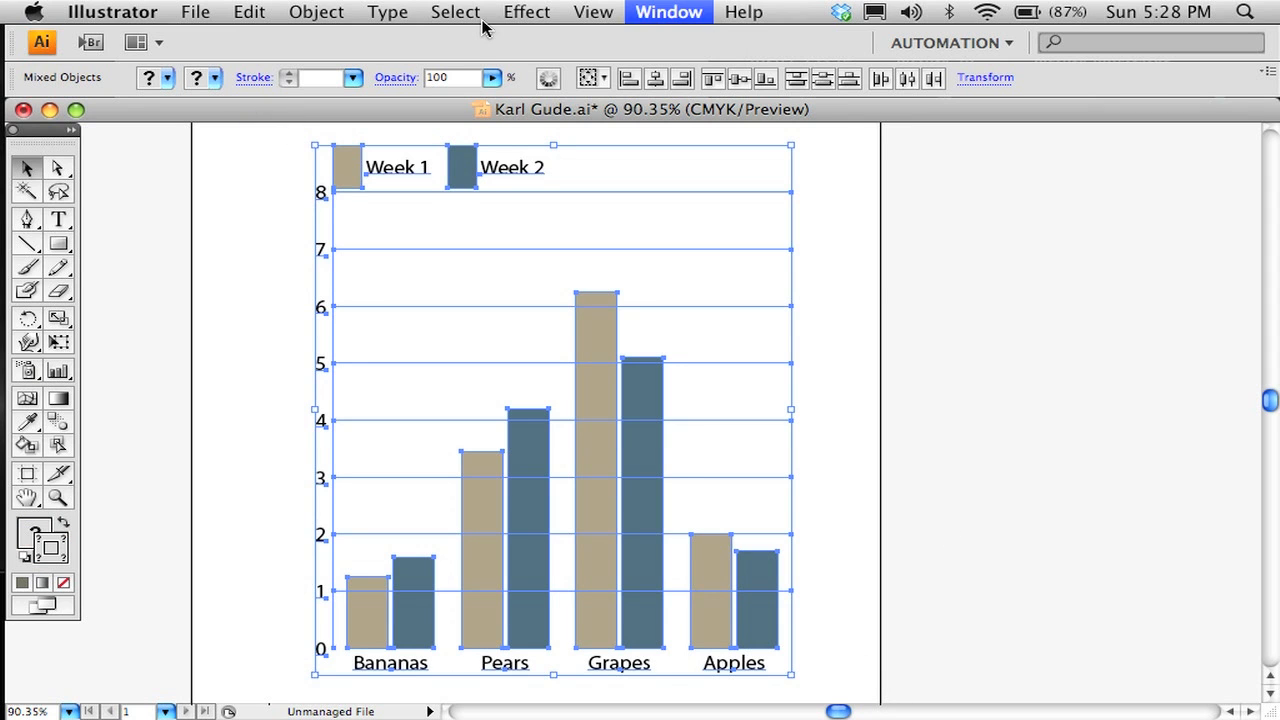
pyautogui.click(668, 12)
pyautogui.write('15')
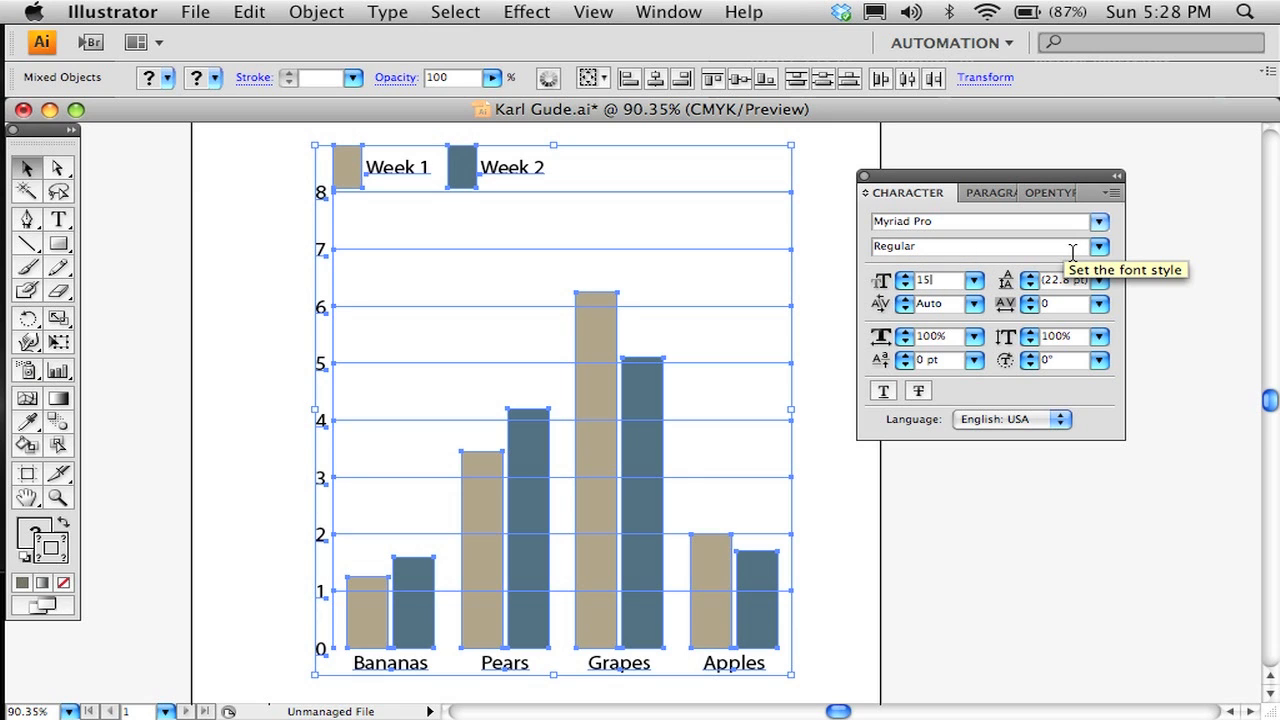
pyautogui.moveTo(1040, 220)
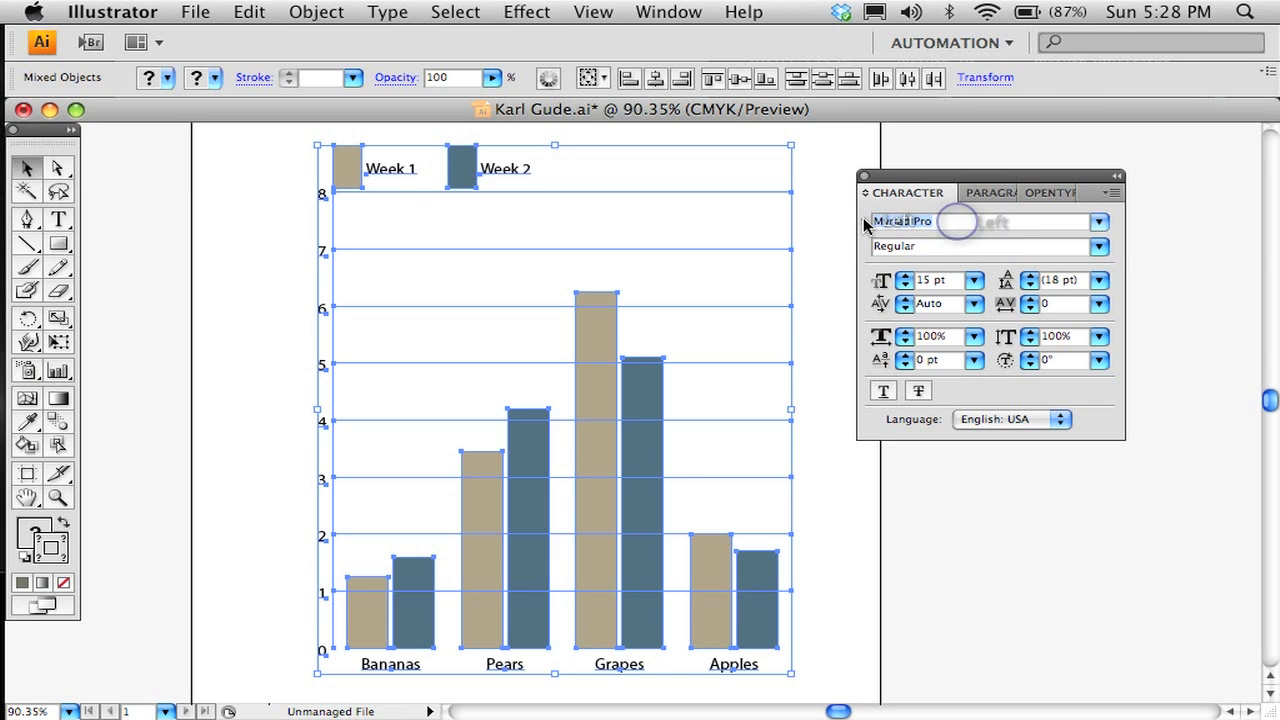
pyautogui.write('Arial Rounded MT Bold')
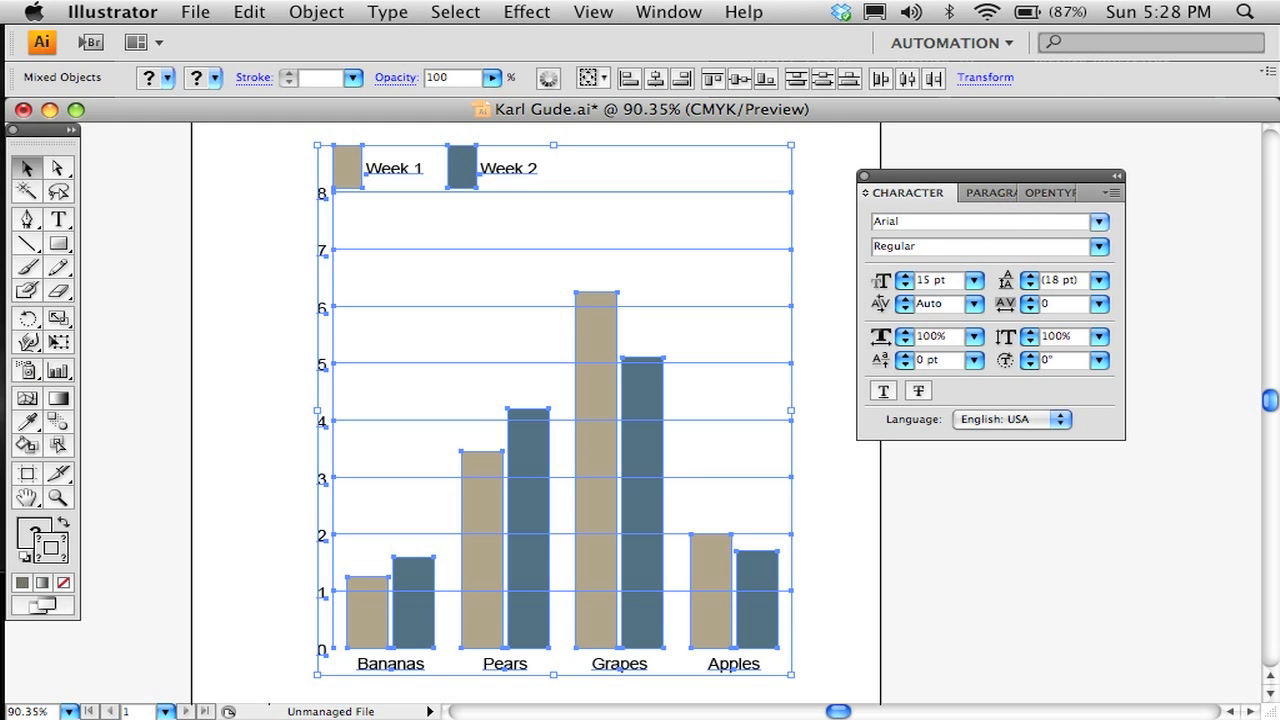
pyautogui.moveTo(340, 340)
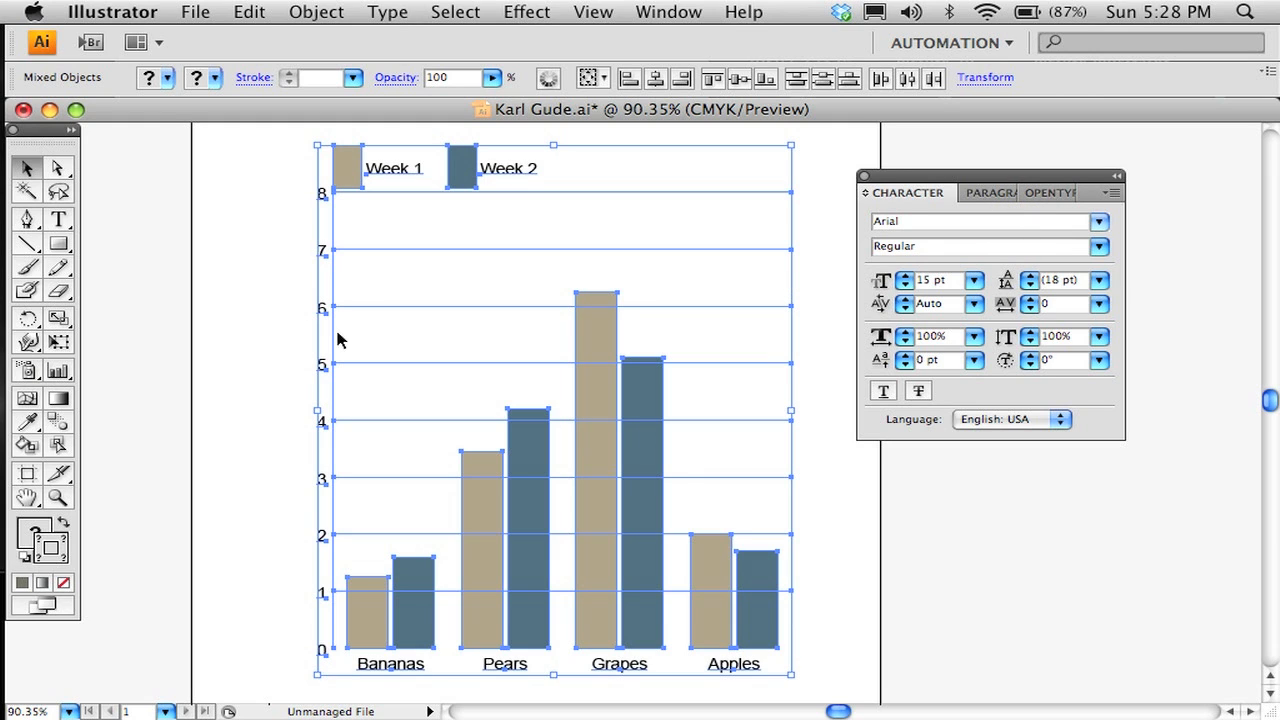
pyautogui.moveTo(998, 280)
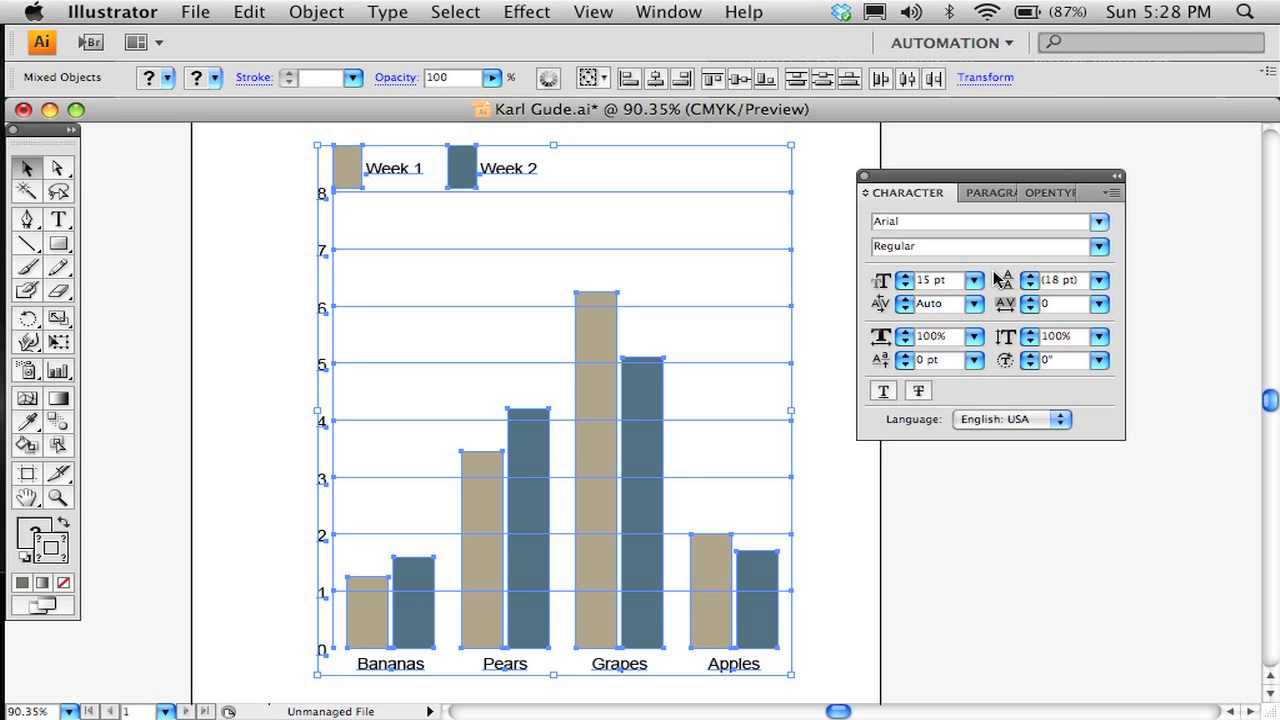
pyautogui.moveTo(1008, 248)
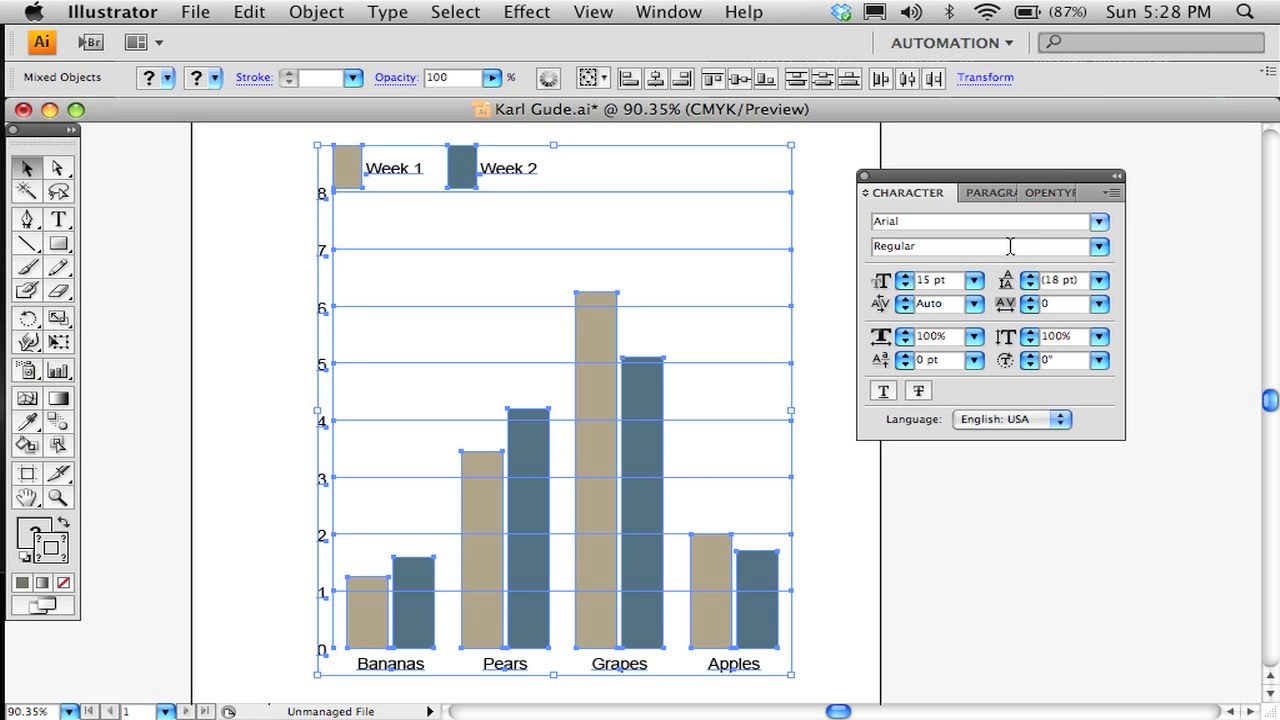
pyautogui.click(420, 220)
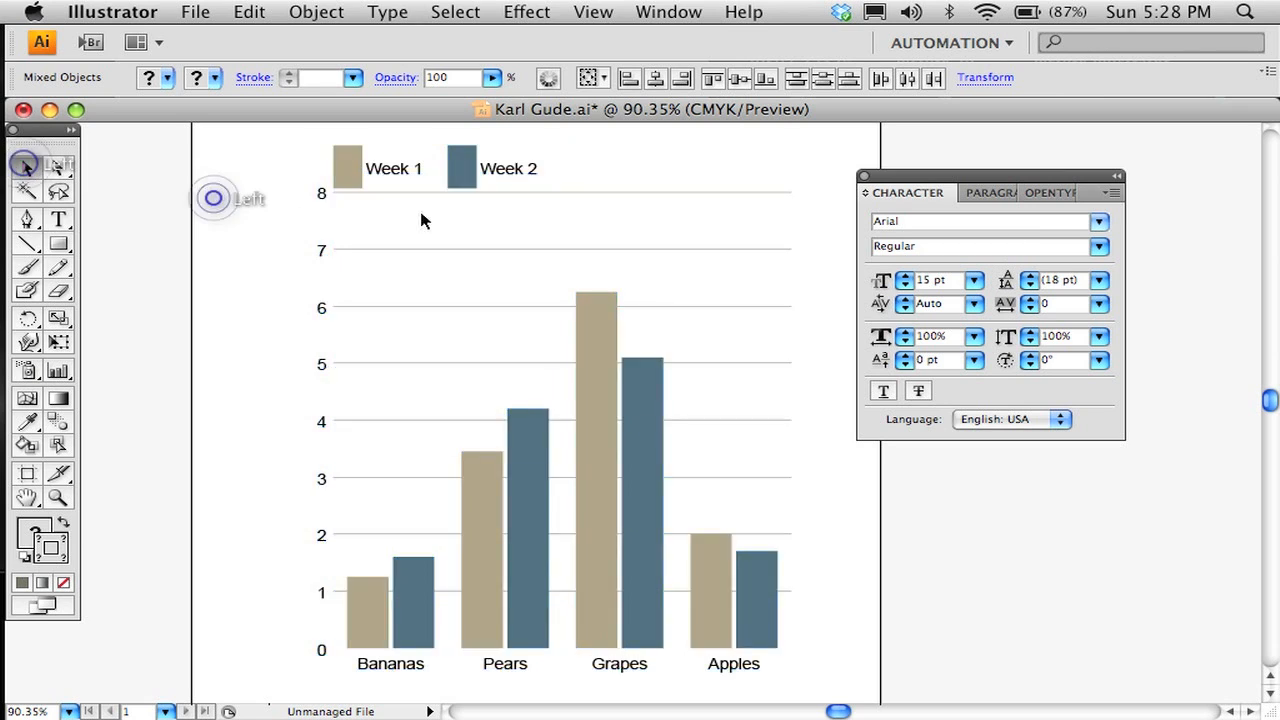
pyautogui.click(144, 236)
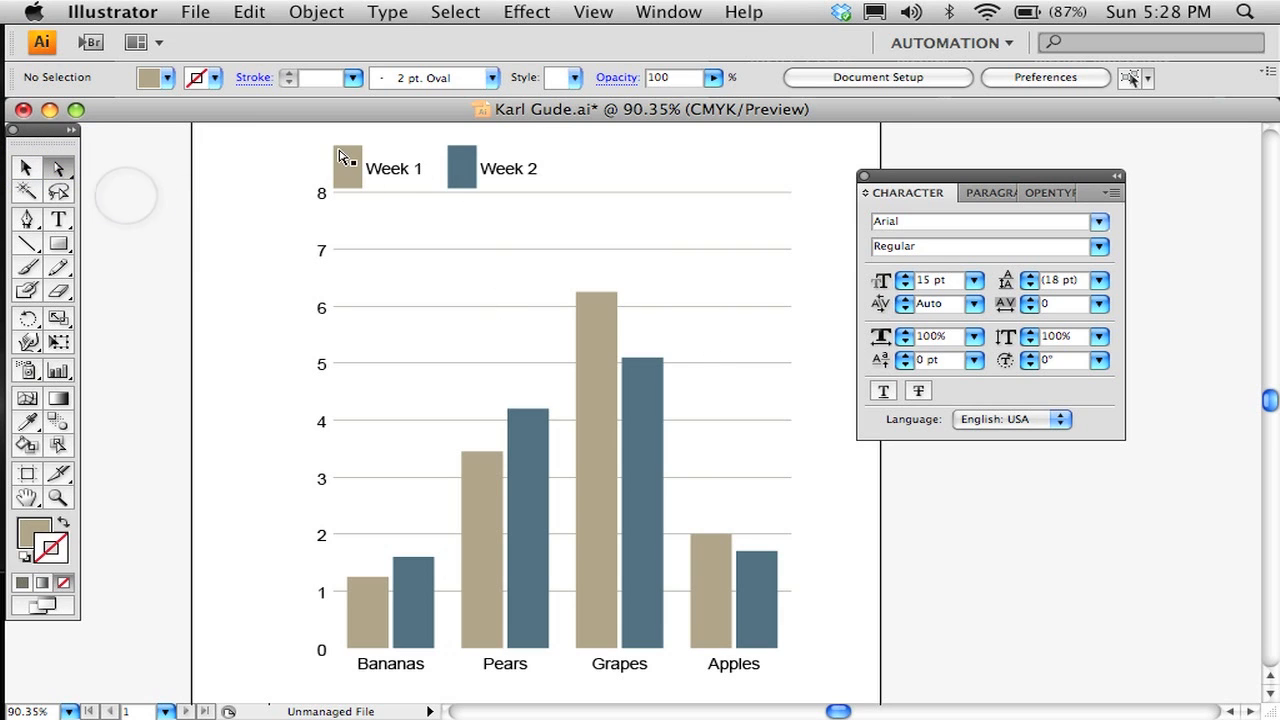
# Step: Type the title 'Fruit prices at my Market' above the chart and convert it to Title Case
pyautogui.click(348, 168)
pyautogui.write('Fruit')
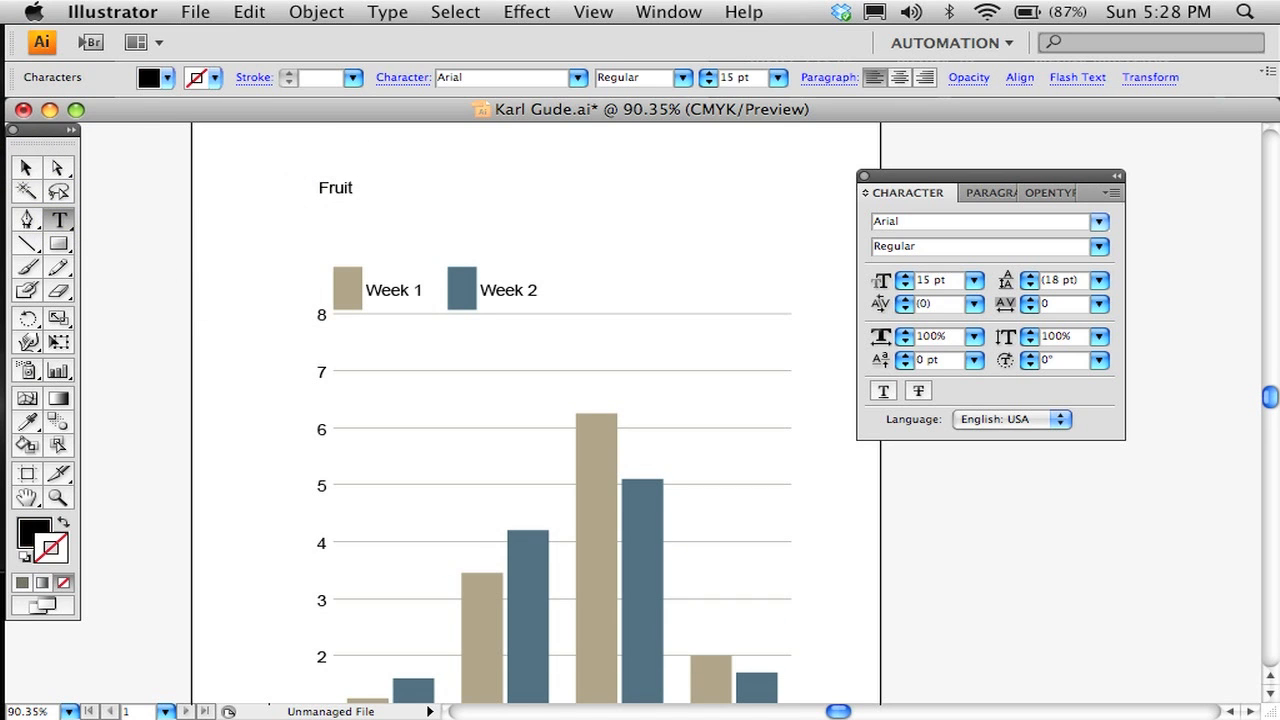
pyautogui.write('prices')
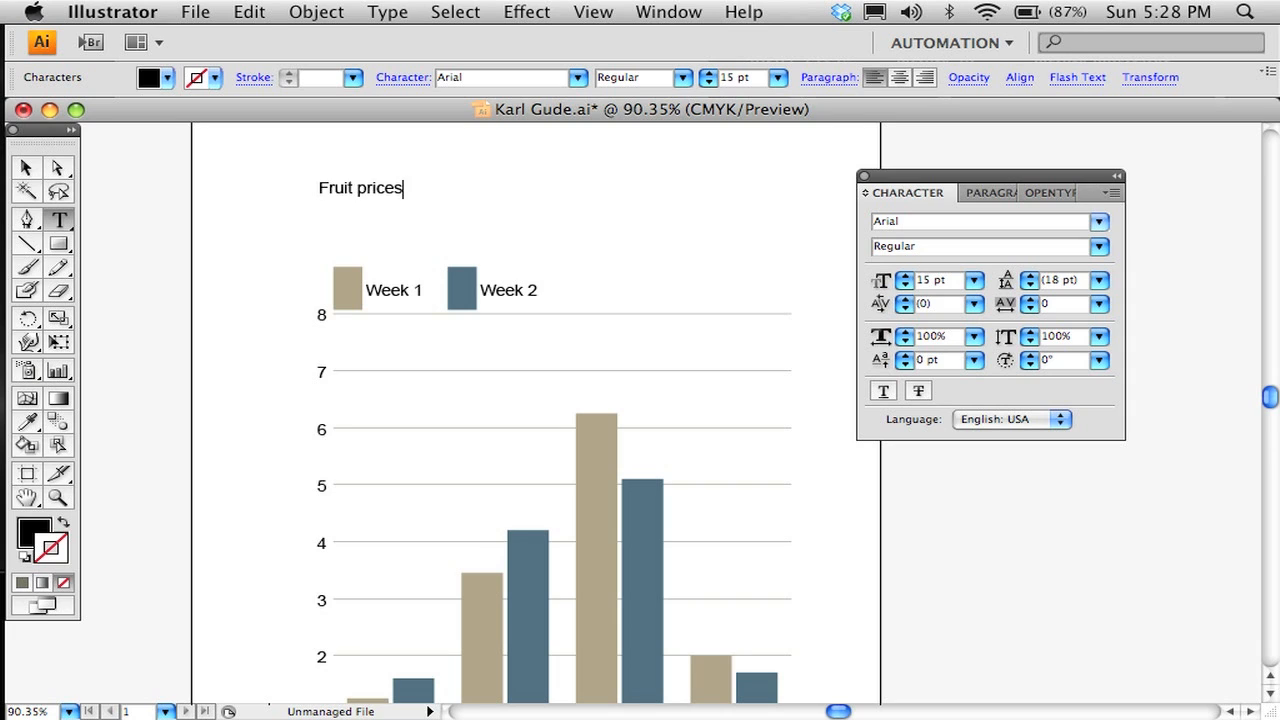
pyautogui.write('at my M')
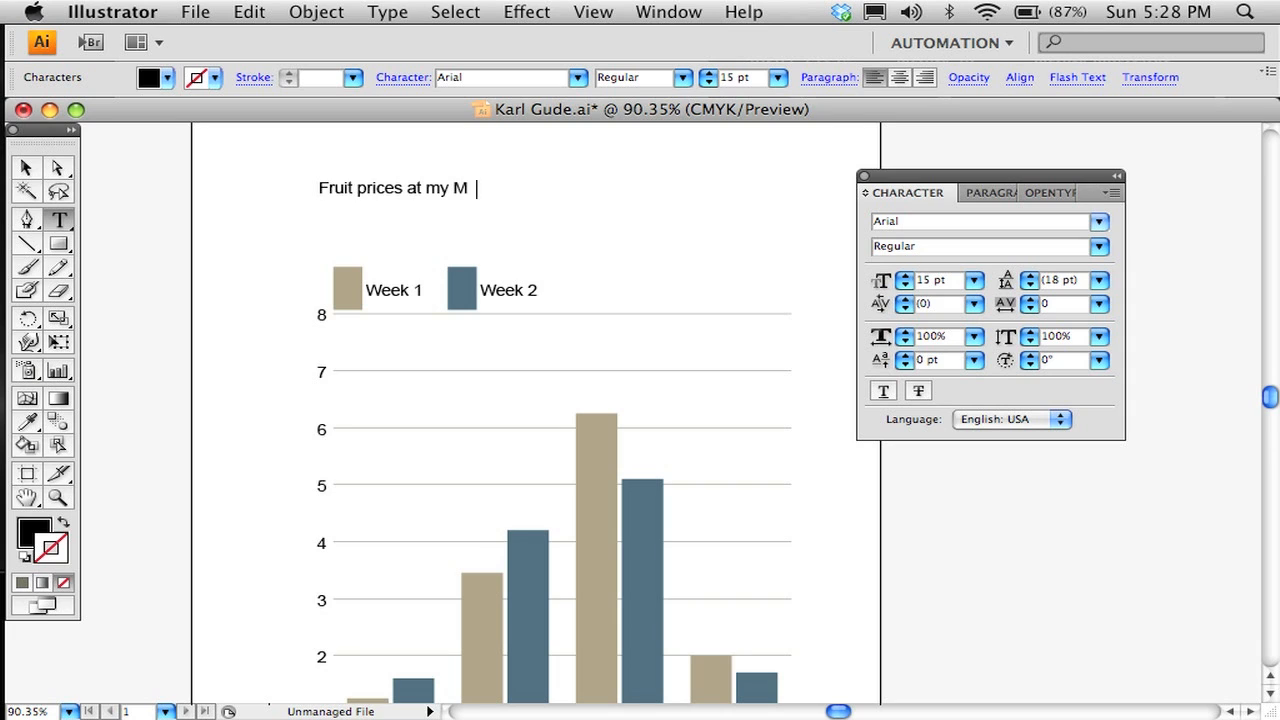
pyautogui.write('arket')
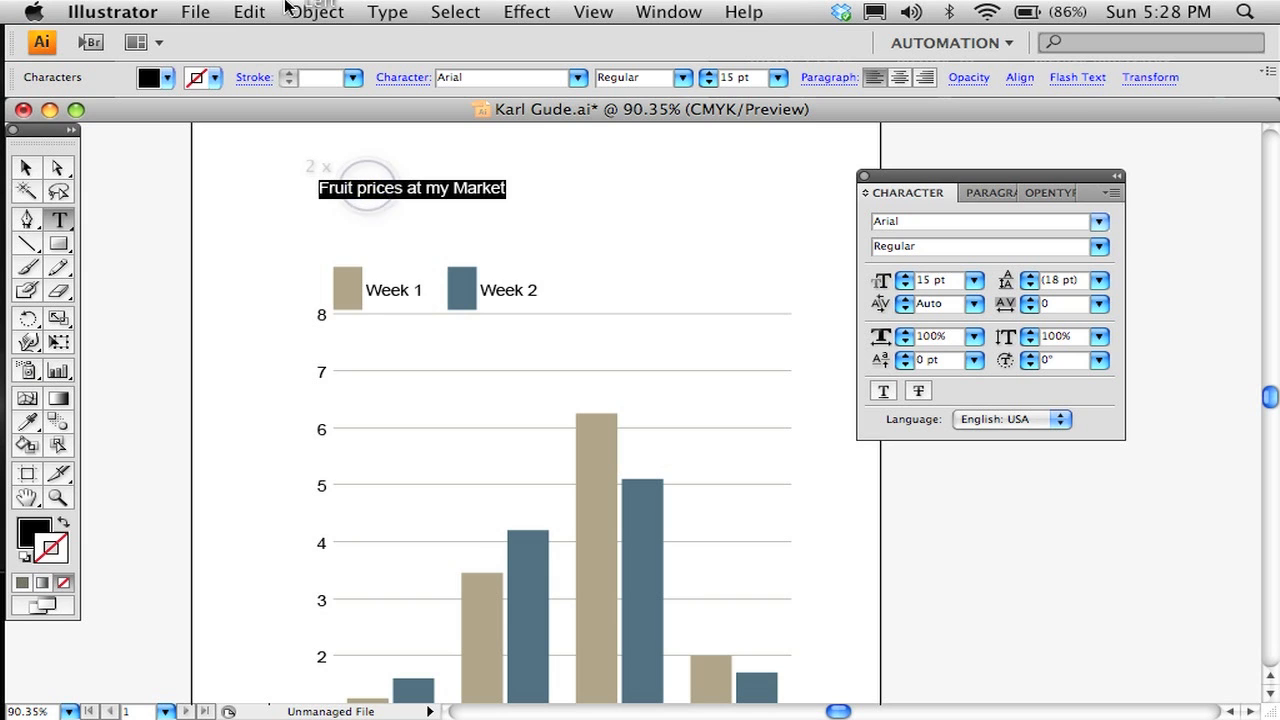
pyautogui.click(388, 12)
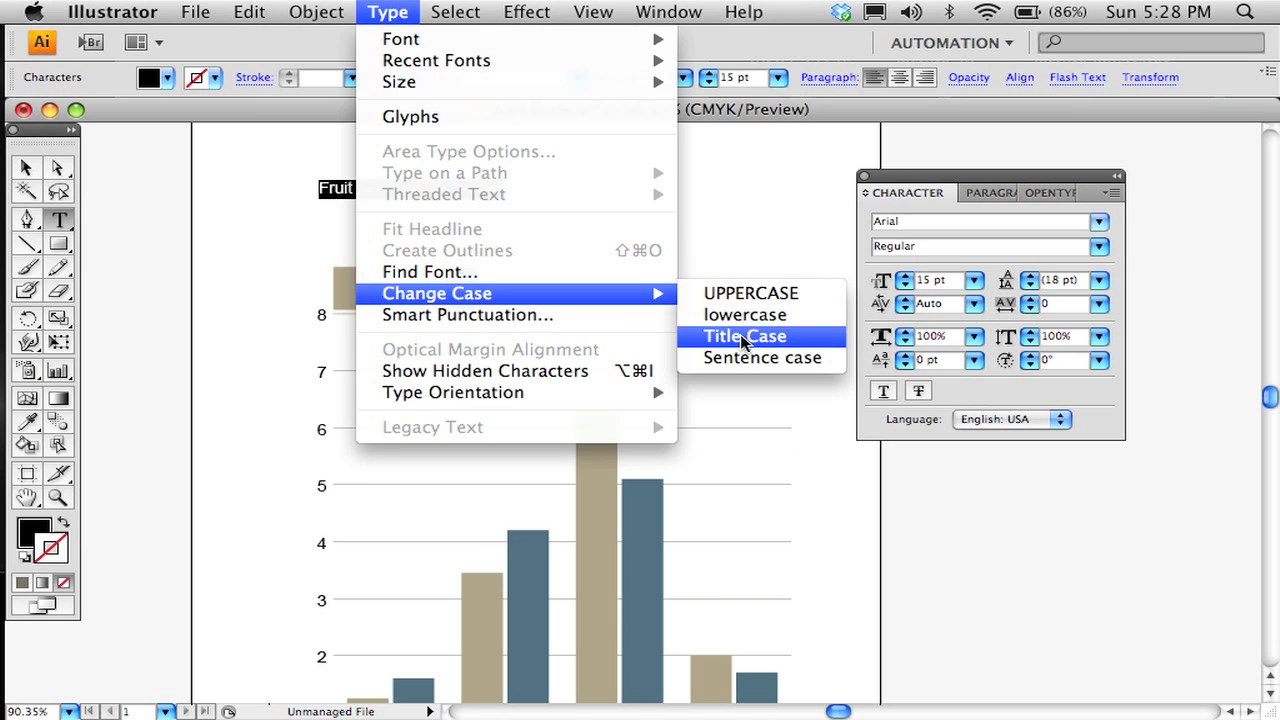
pyautogui.click(744, 336)
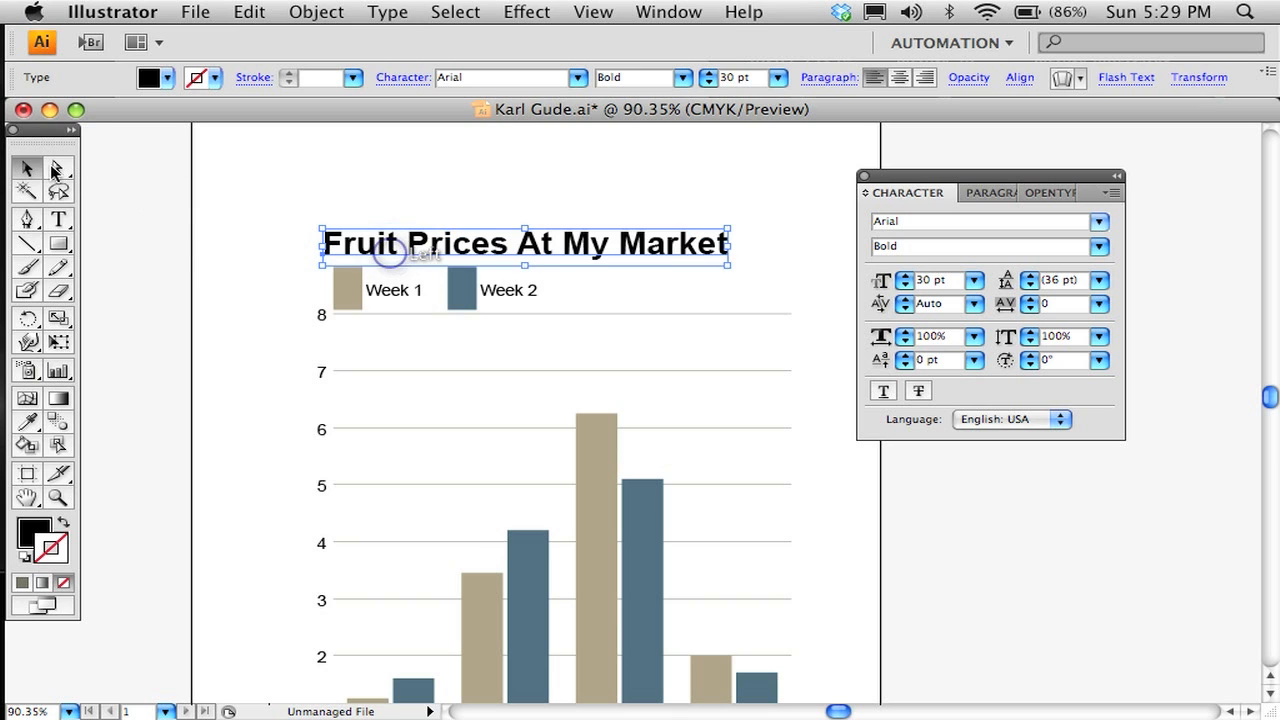
# Step: Select both Week 1 and Week 2 legend swatches and scale them down to flatter boxes
pyautogui.click(58, 168)
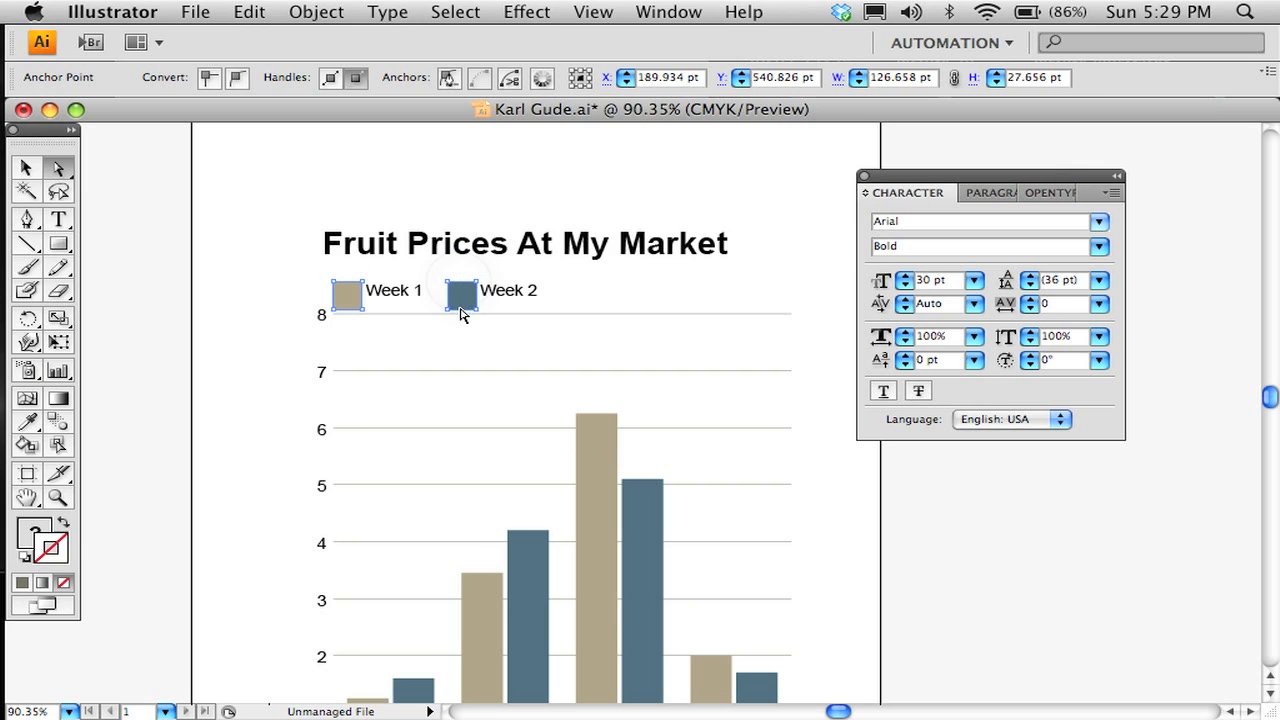
pyautogui.click(460, 296)
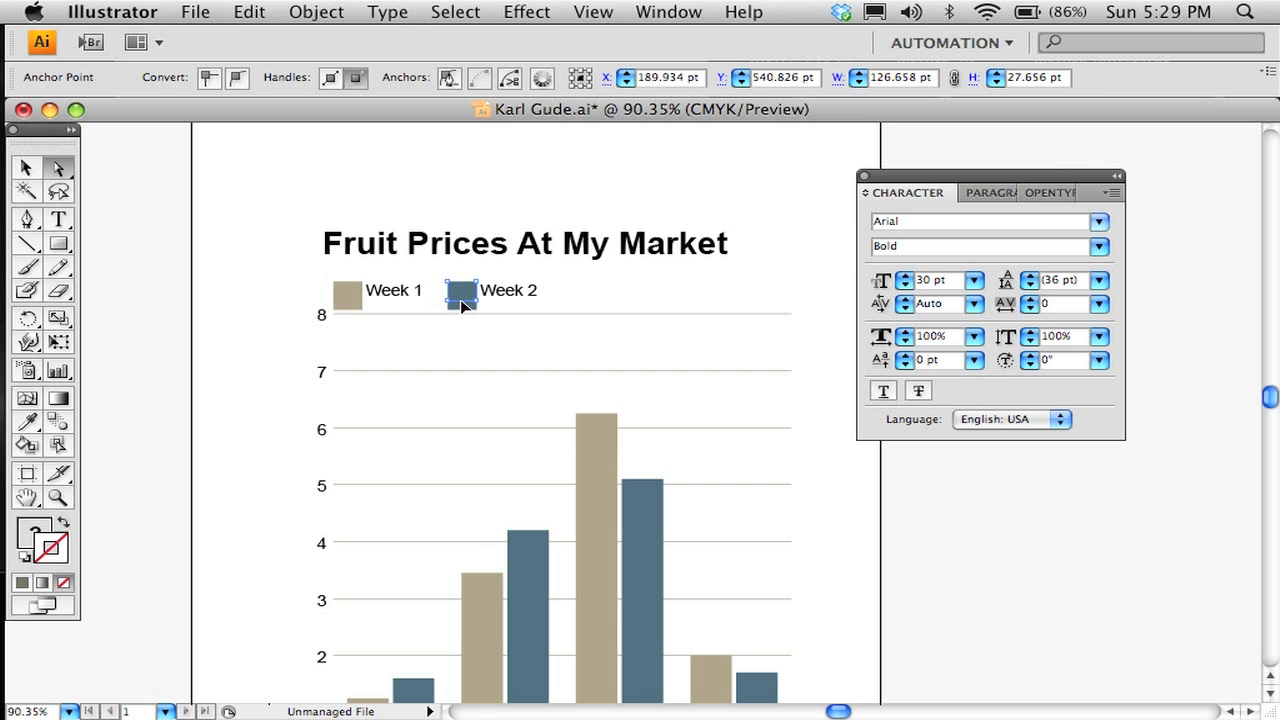
pyautogui.click(344, 296)
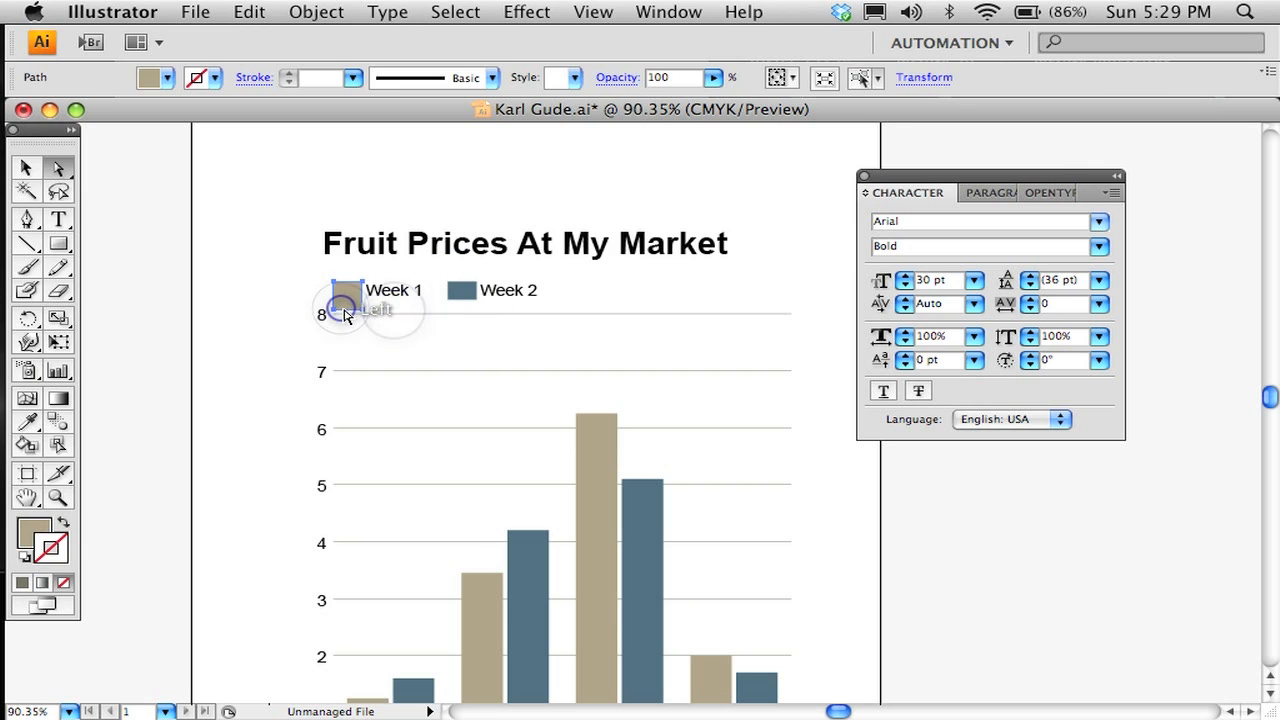
pyautogui.click(344, 310)
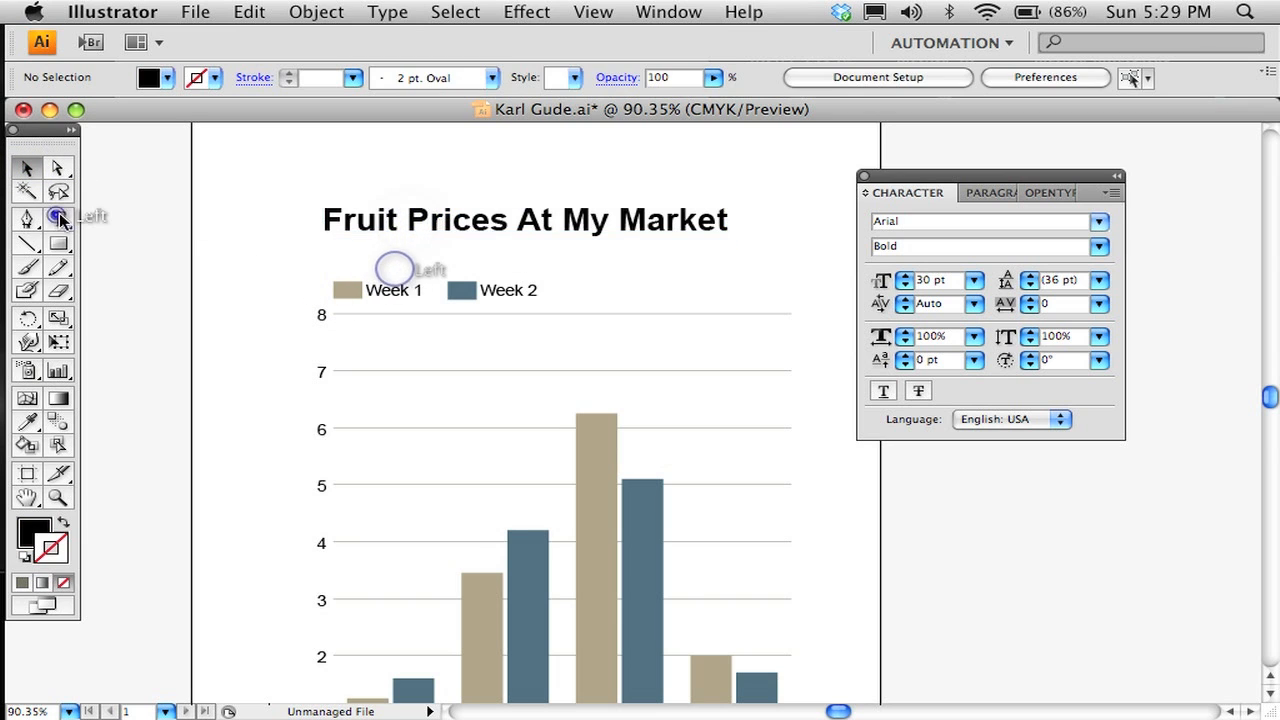
# Step: Add a 'Price per pound' label matching the legend text style and move the chart lower
pyautogui.write('Price per pound')
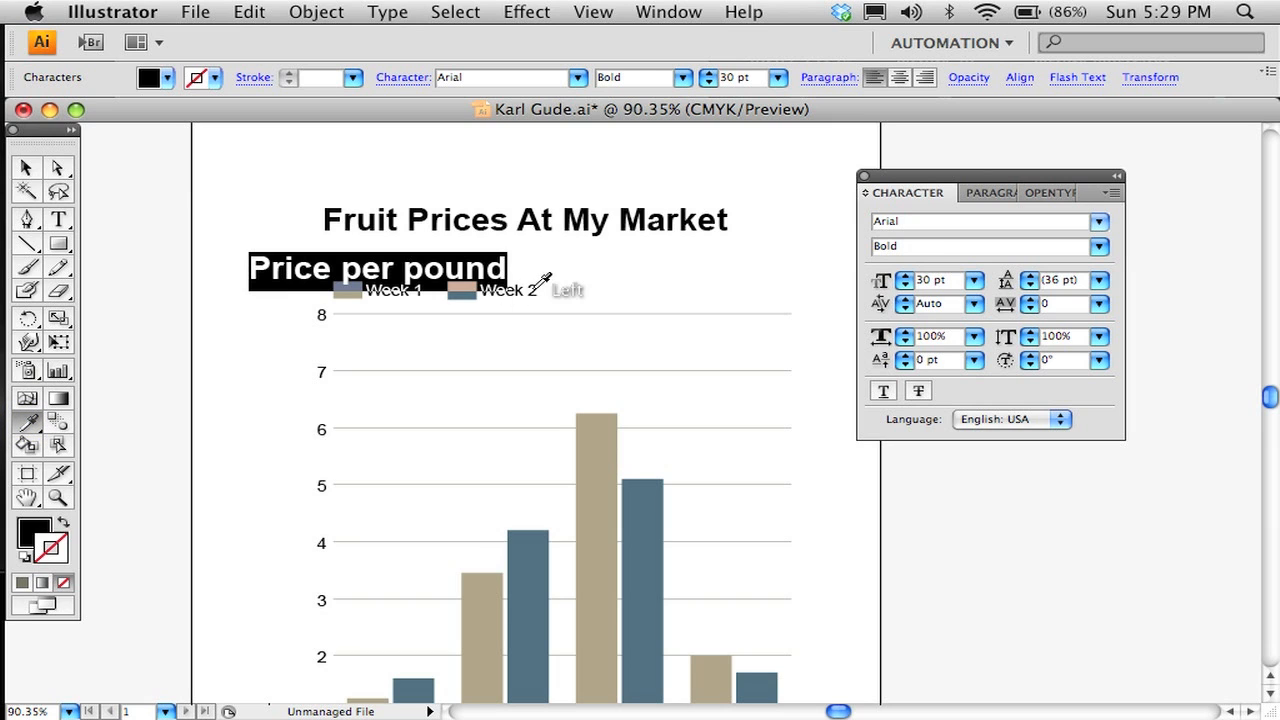
pyautogui.click(1100, 246)
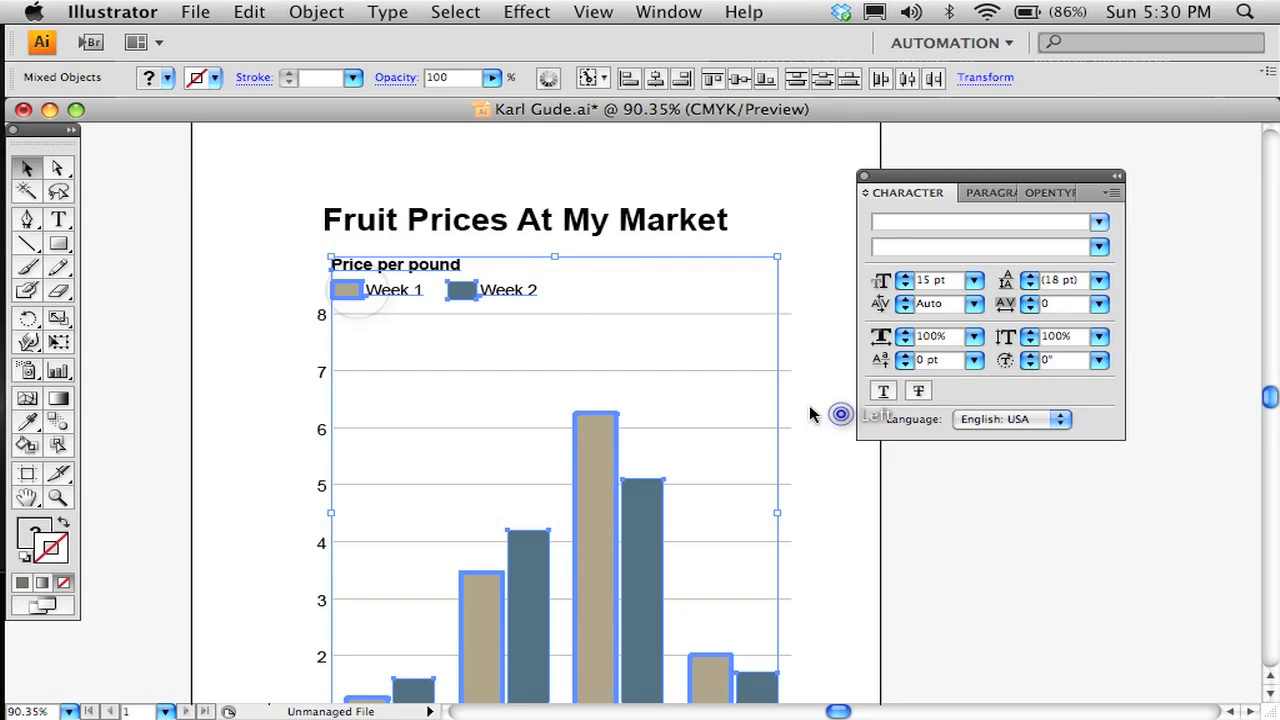
pyautogui.click(350, 250)
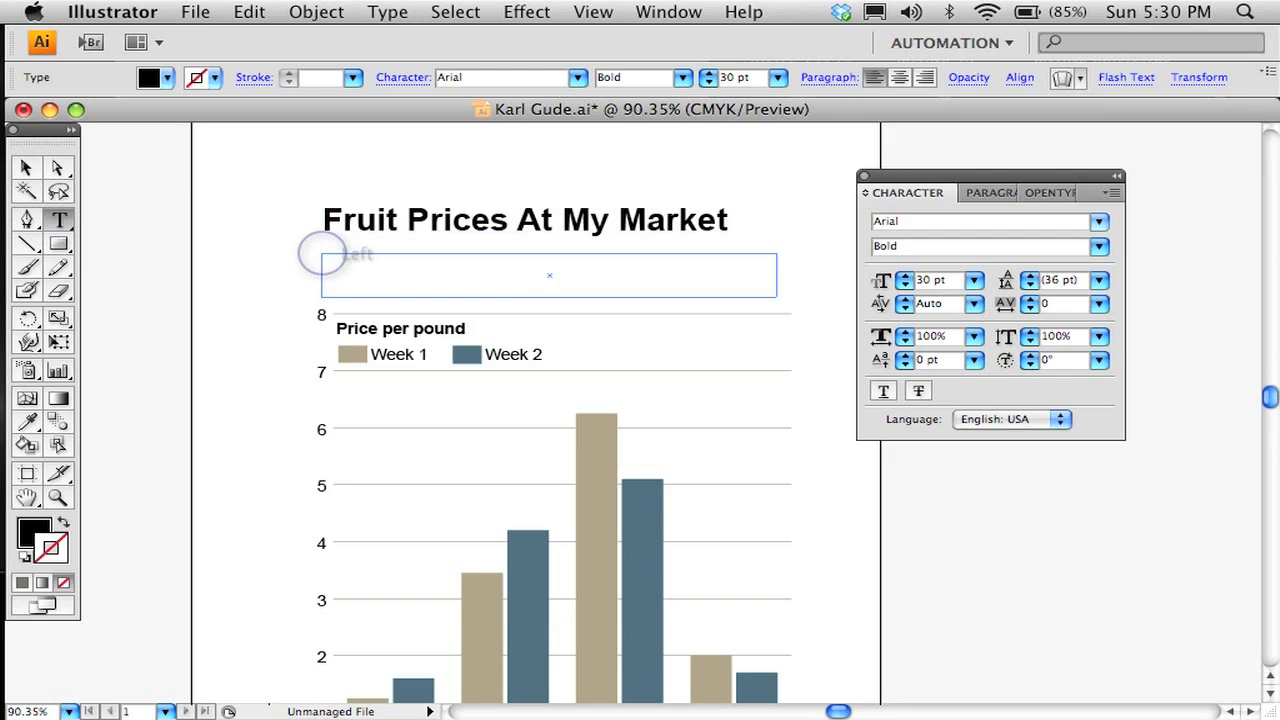
# Step: Type the placeholder subhead 'Now is the time for all good peo...' and set it to Regular weight
pyautogui.write('Now')
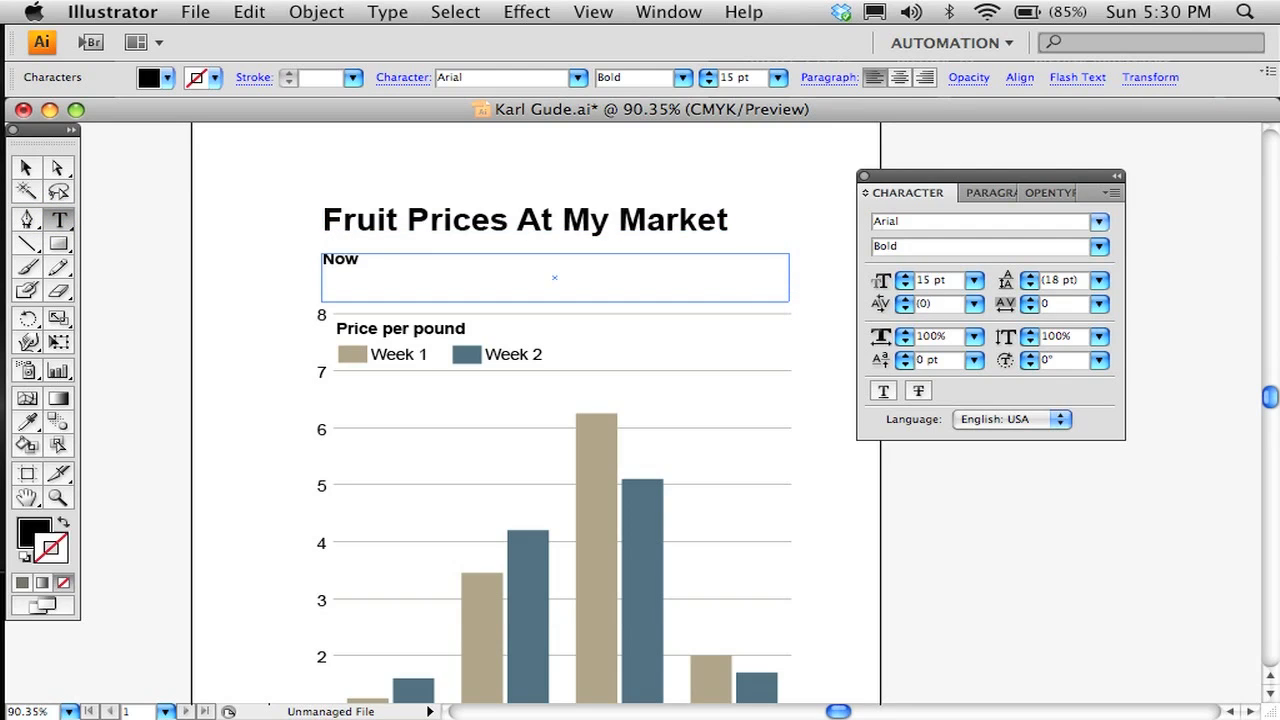
pyautogui.write('is the time for all')
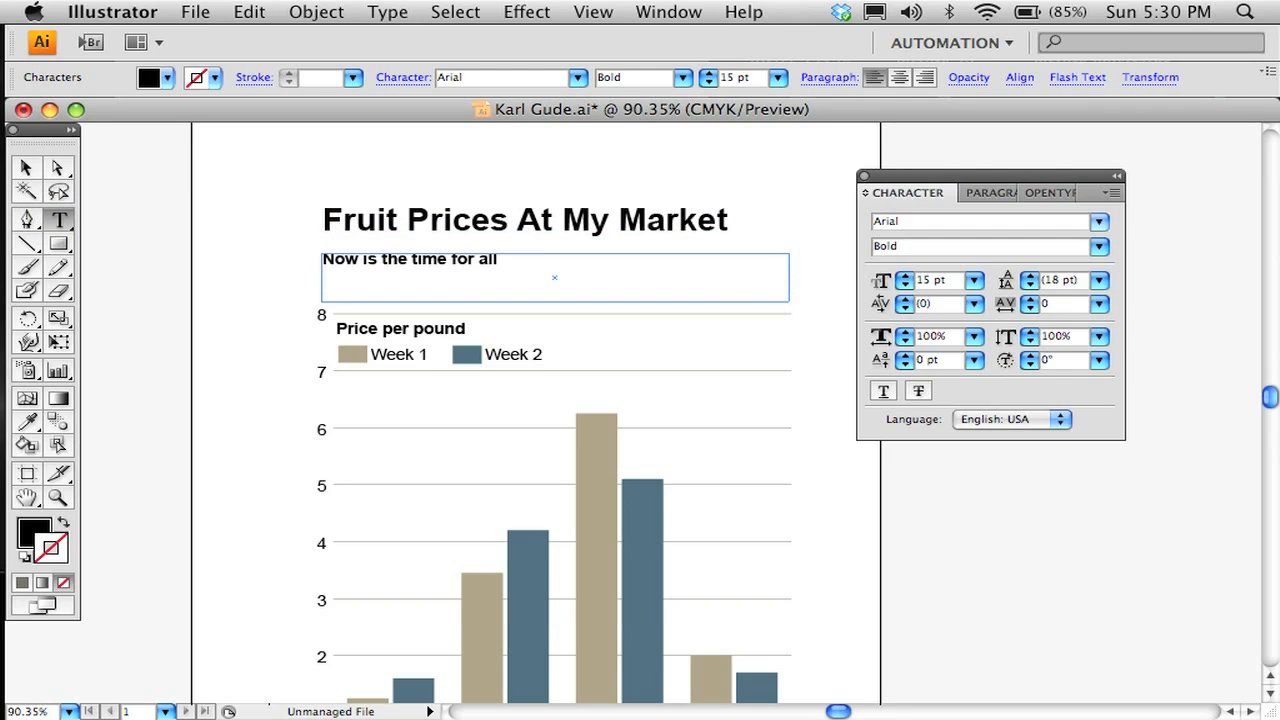
pyautogui.write('good peopleNow is the time for all good peopleNow is the time for all good peoplepeople')
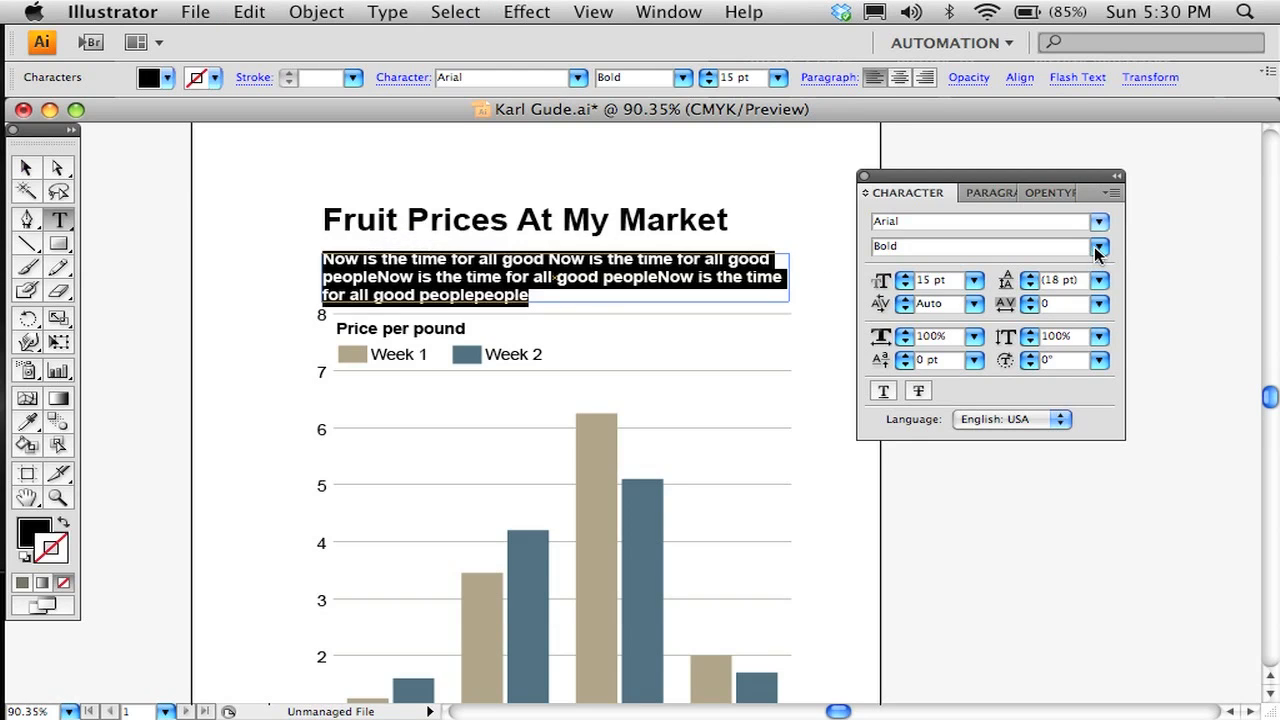
pyautogui.click(1100, 246)
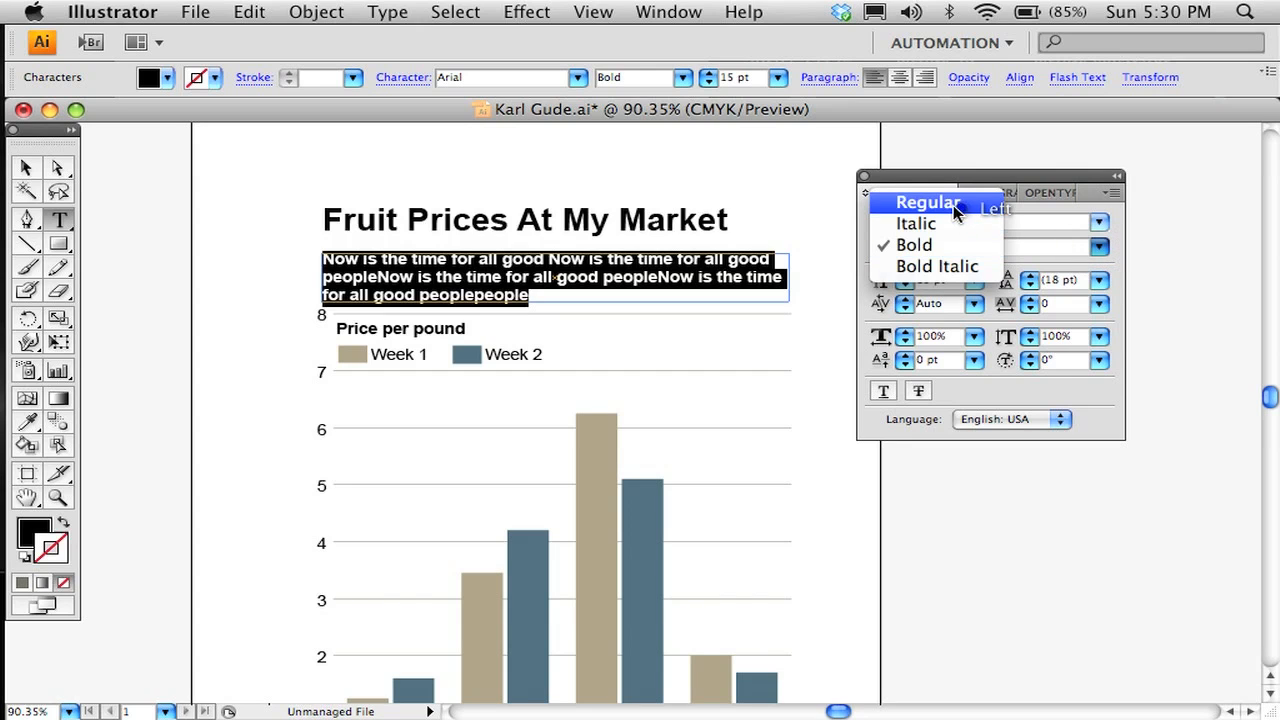
pyautogui.click(928, 202)
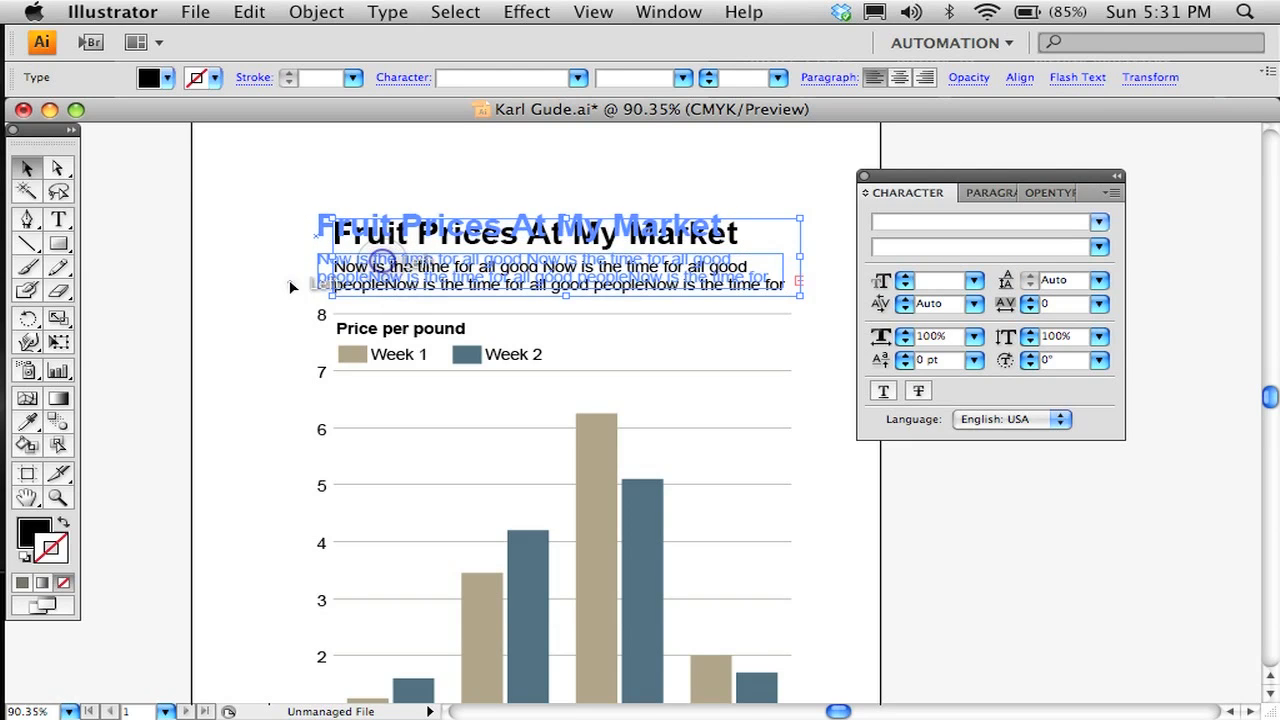
# Step: Left-align the title, subhead and chart to a common edge using the Align panel
pyautogui.click(350, 236)
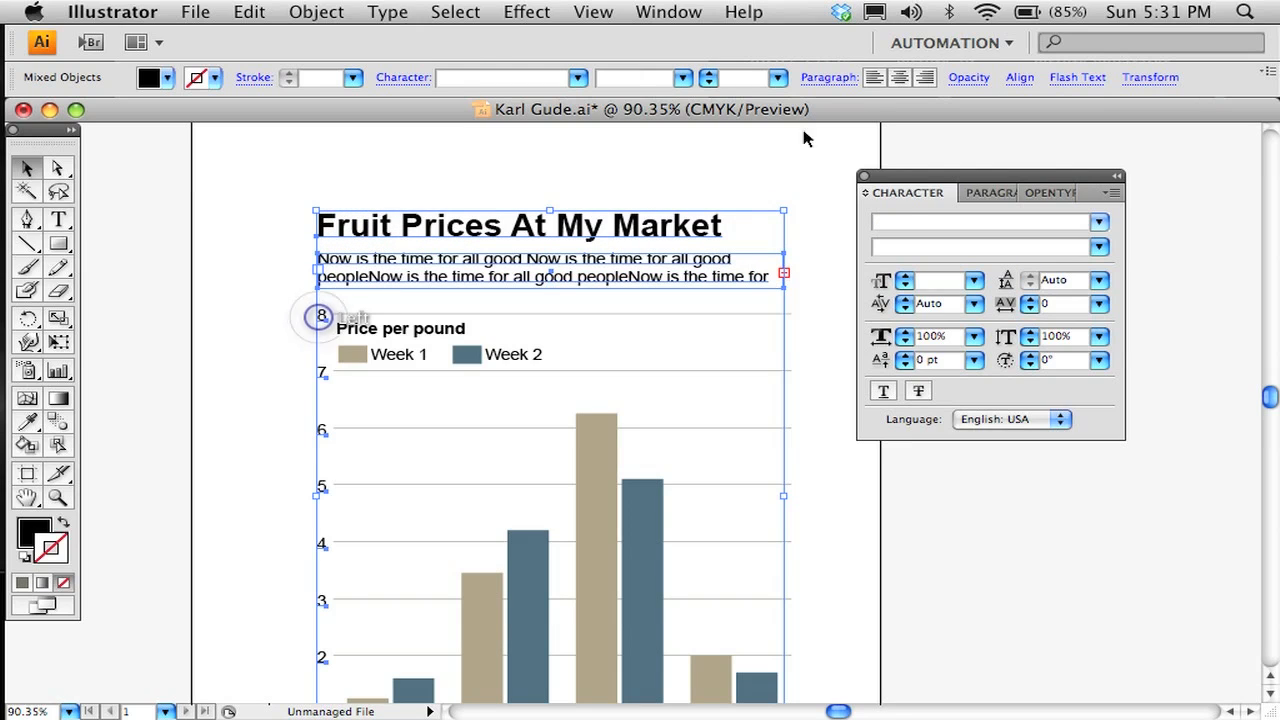
pyautogui.click(668, 12)
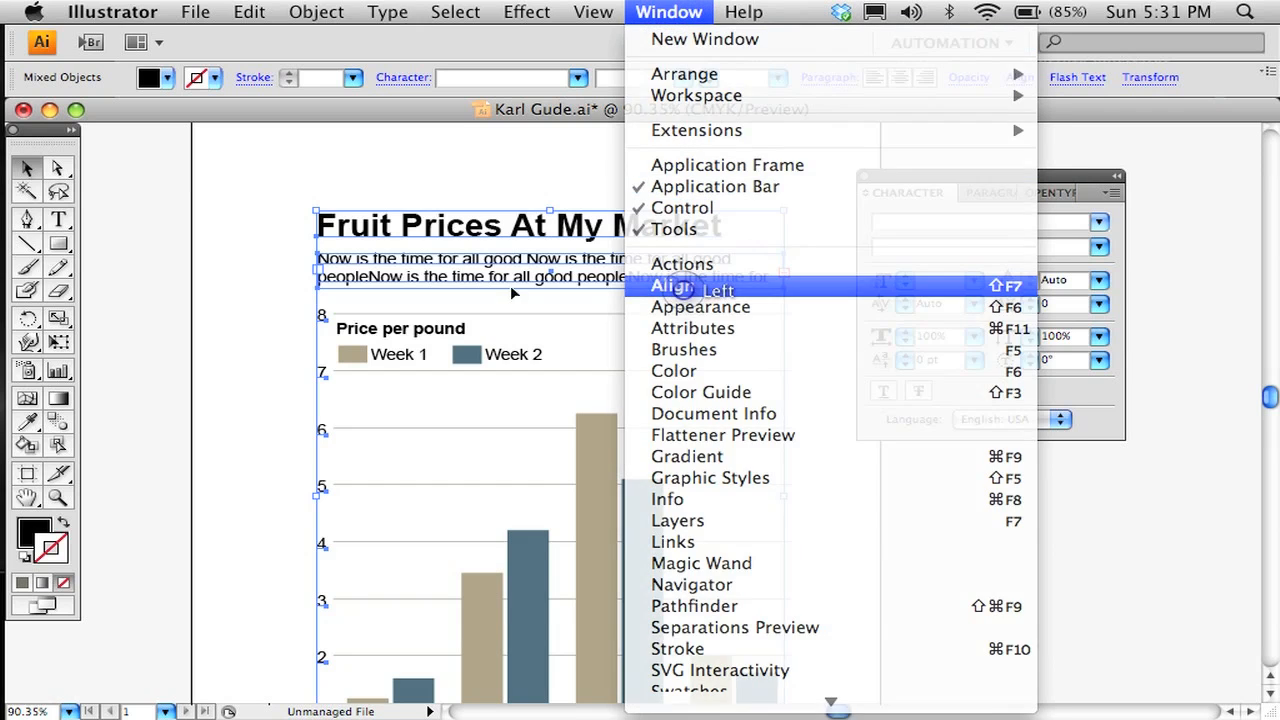
pyautogui.click(670, 284)
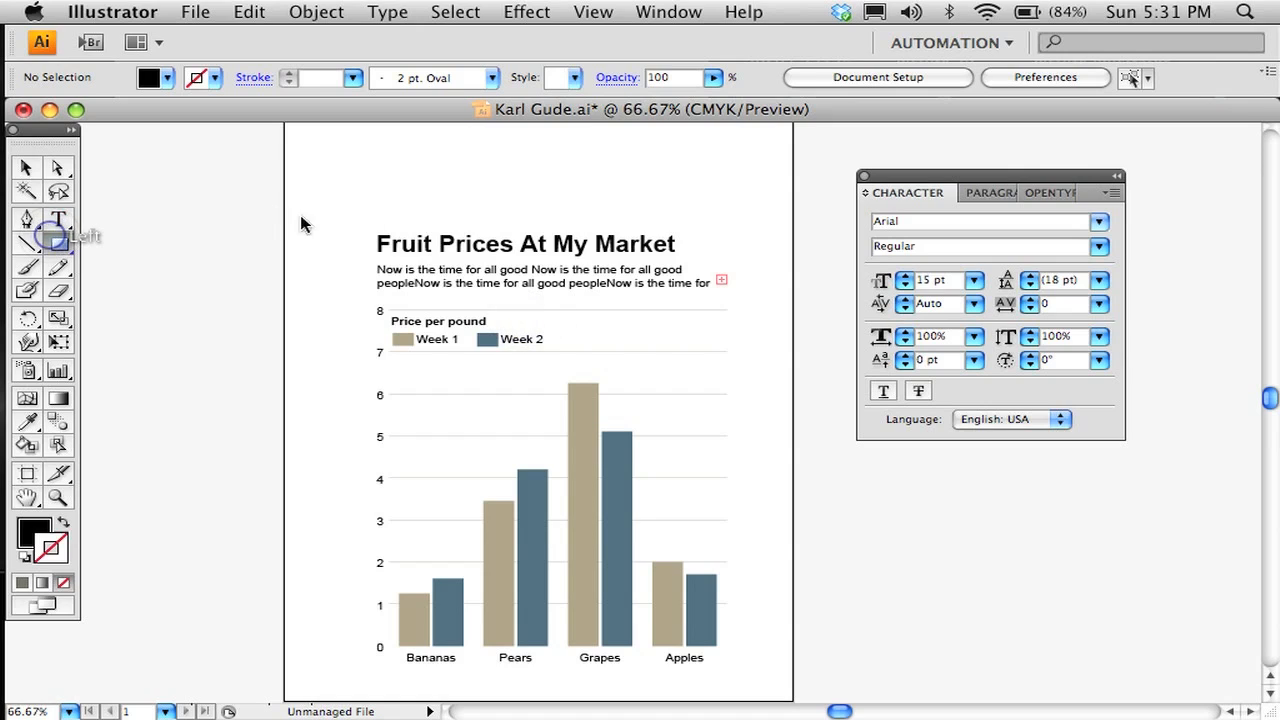
# Step: Draw a background rectangle over the chart and send it to the back
pyautogui.click(564, 432)
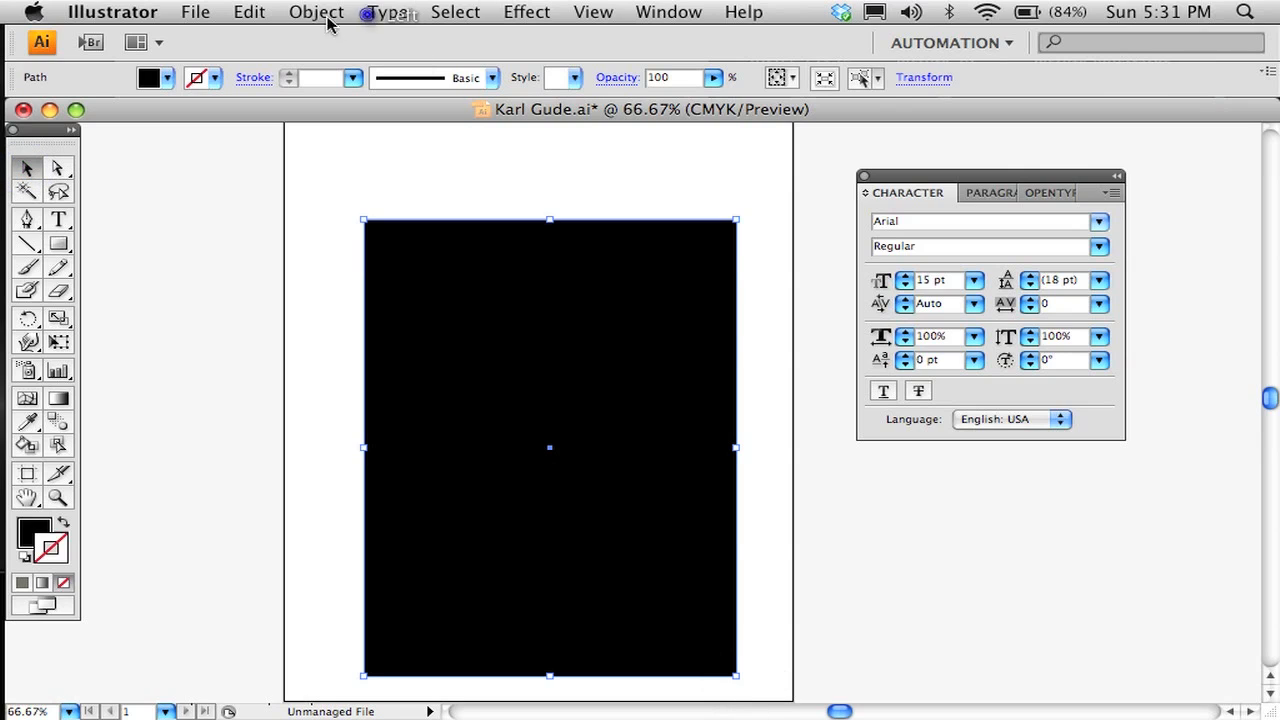
pyautogui.click(316, 12)
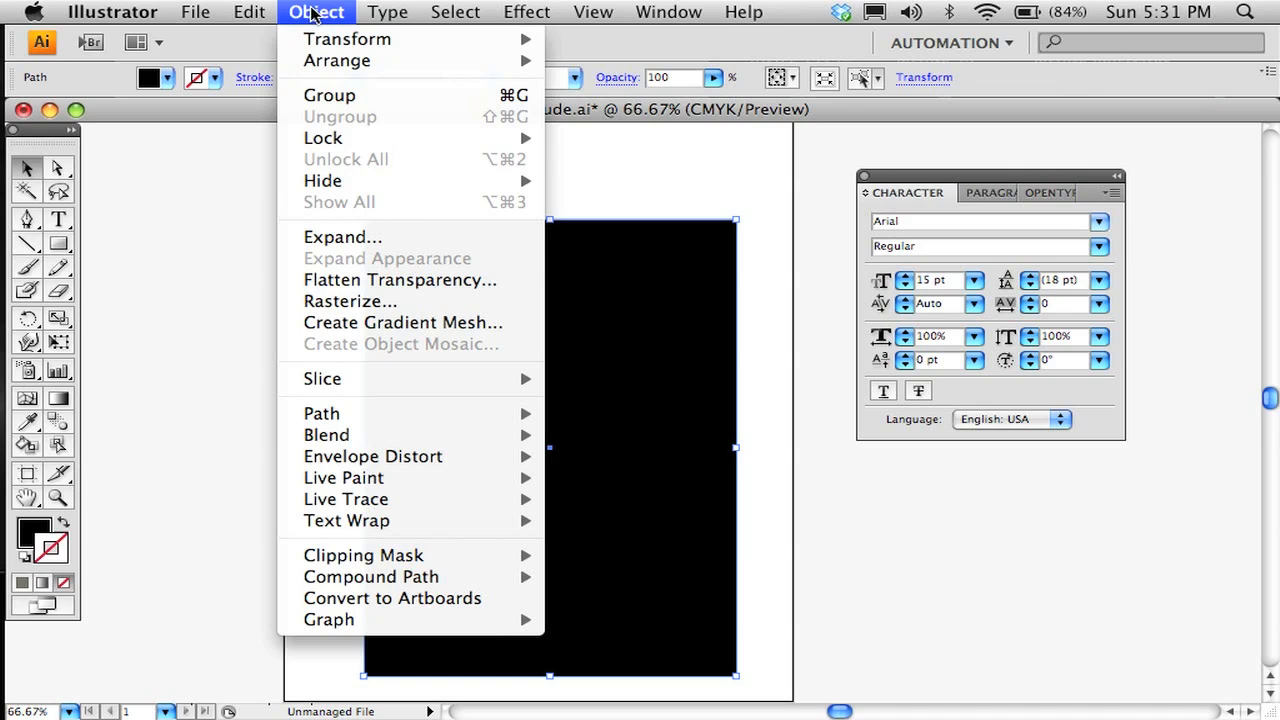
pyautogui.moveTo(336, 60)
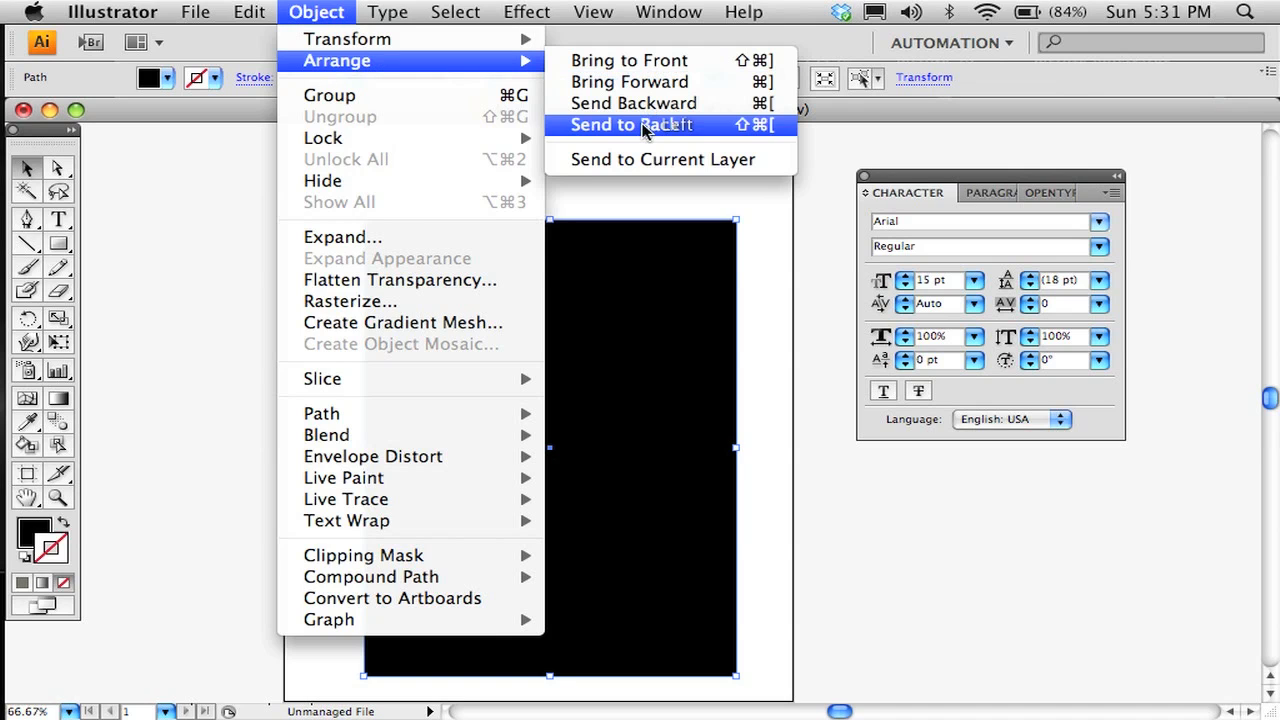
pyautogui.click(630, 124)
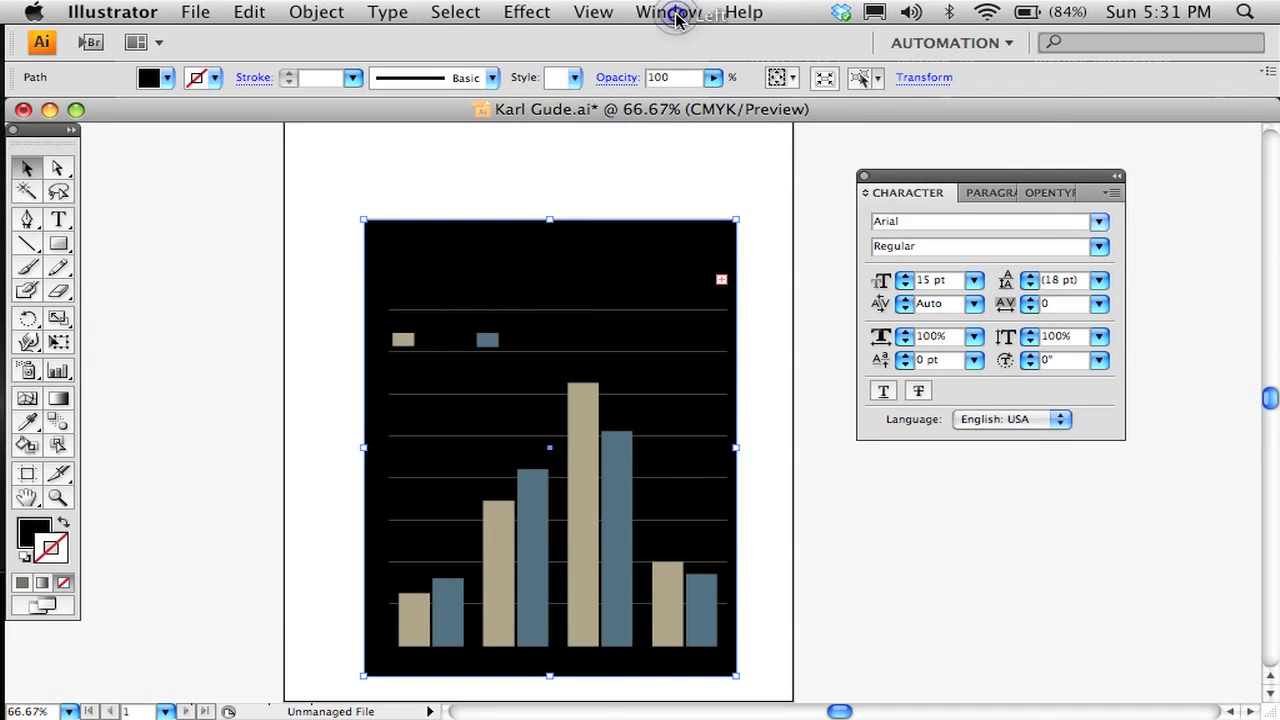
# Step: Fill the background box with a light beige Earthtone swatch and lower its opacity
pyautogui.click(668, 12)
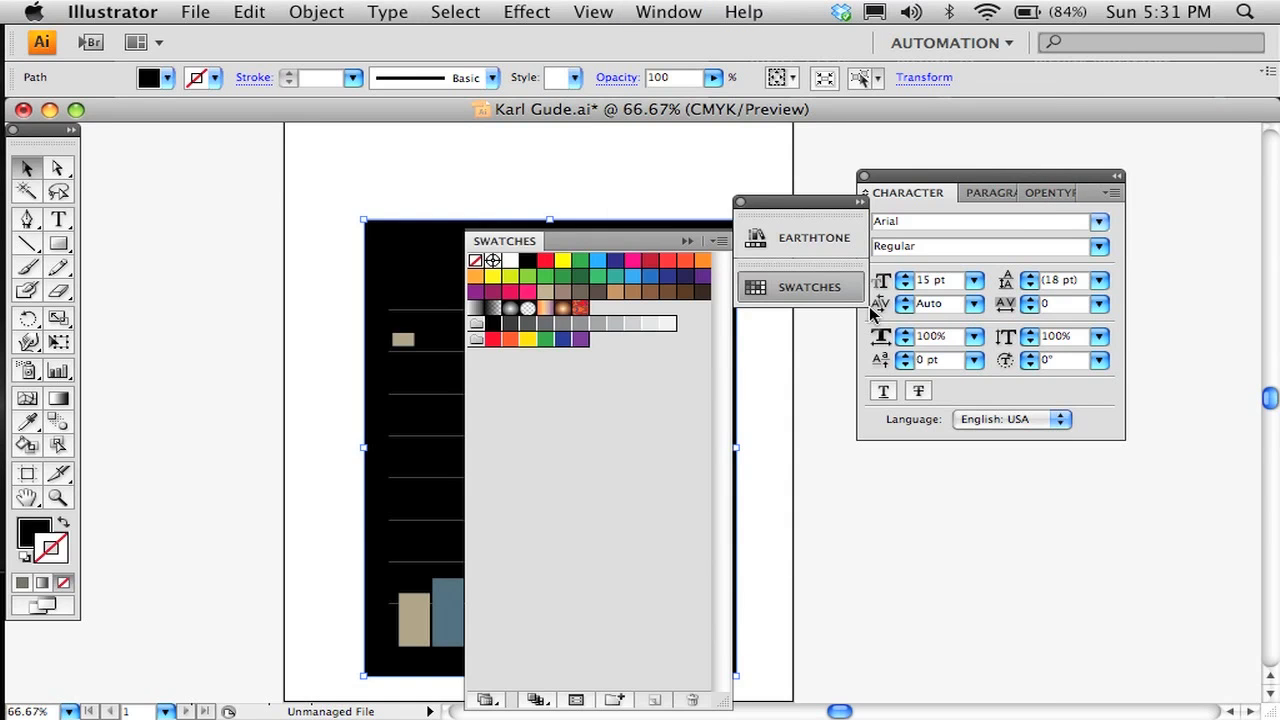
pyautogui.click(810, 236)
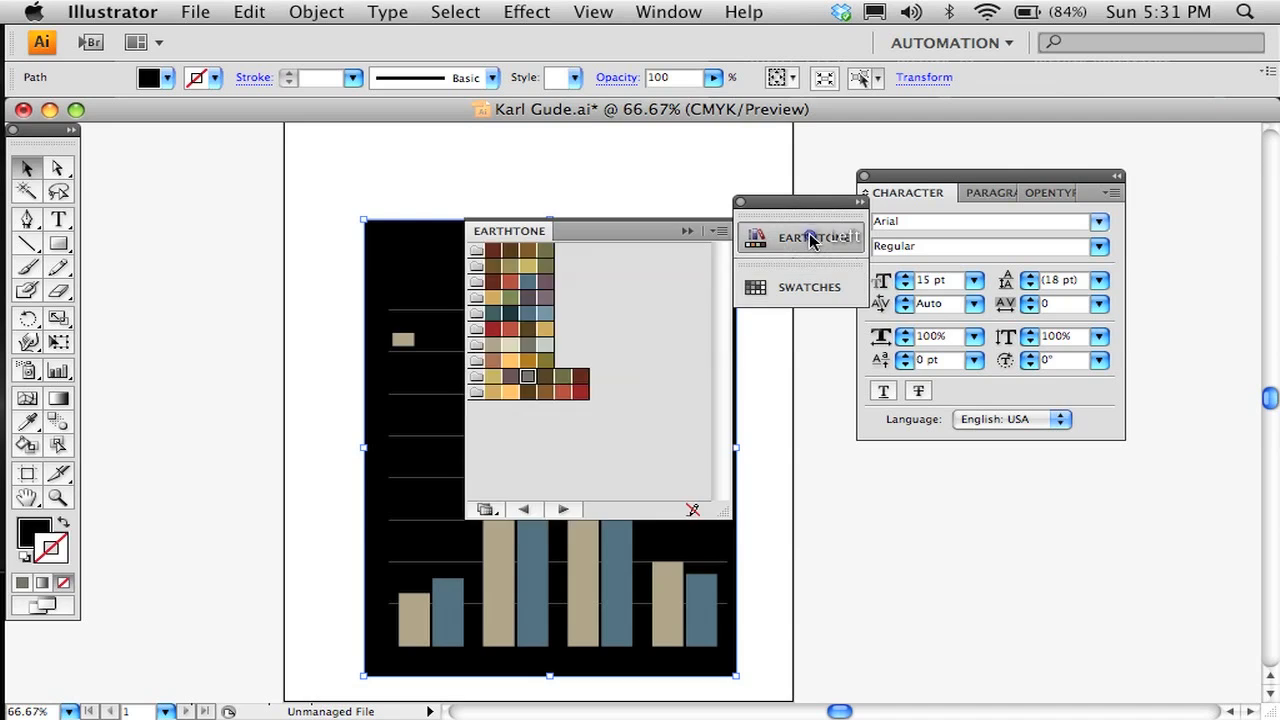
pyautogui.click(810, 238)
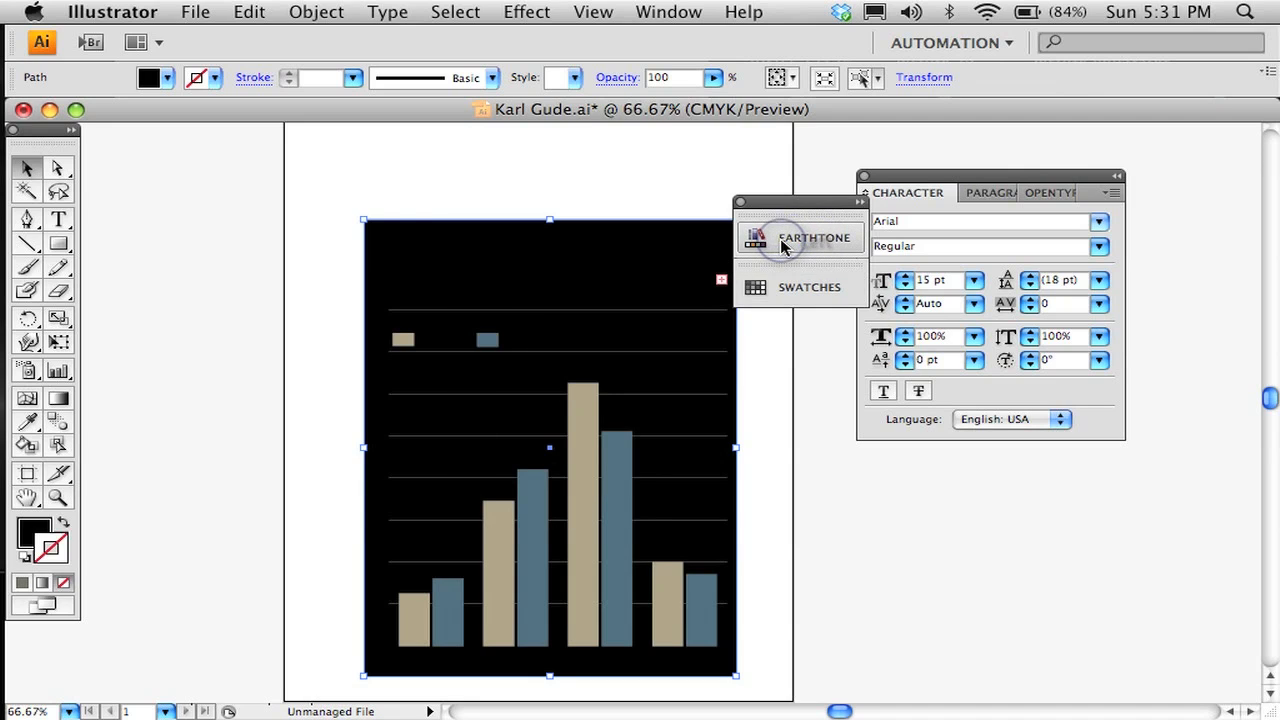
pyautogui.click(812, 236)
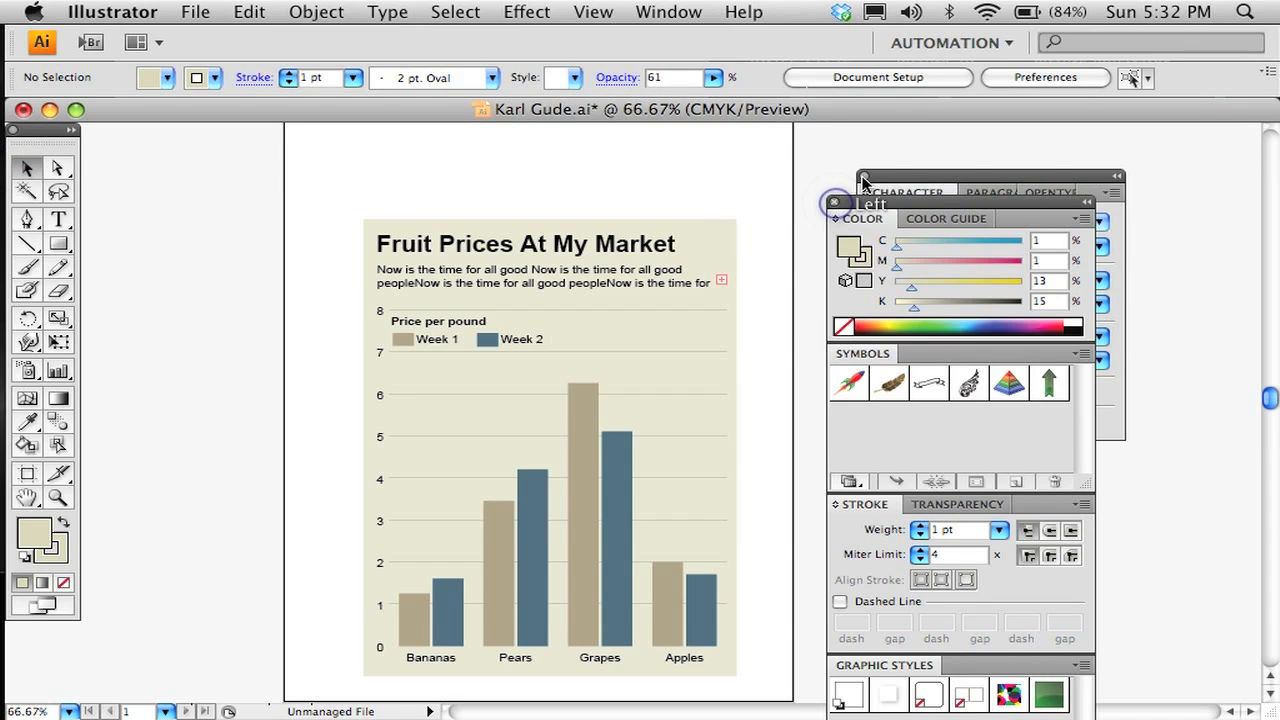
# Step: Marquee-select the whole graphic, scale it down from a corner handle and zoom in on it
pyautogui.click(904, 192)
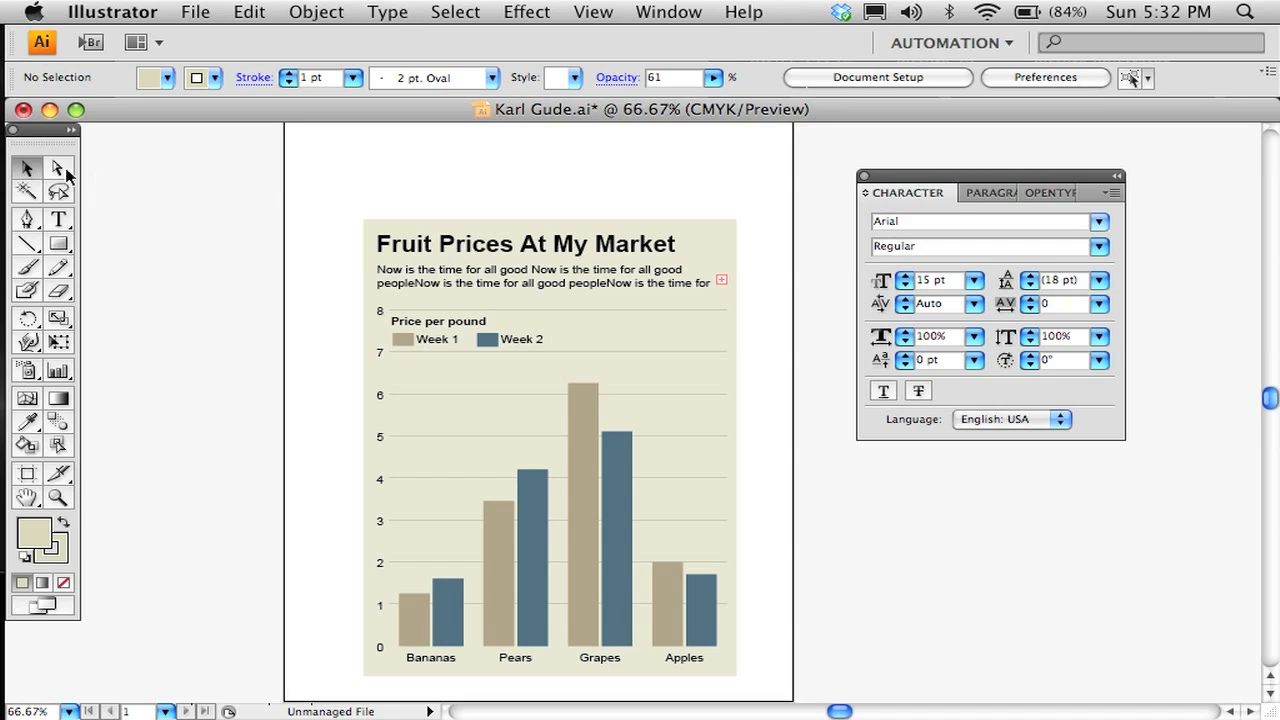
pyautogui.moveTo(312, 188); pyautogui.dragTo(548, 452)
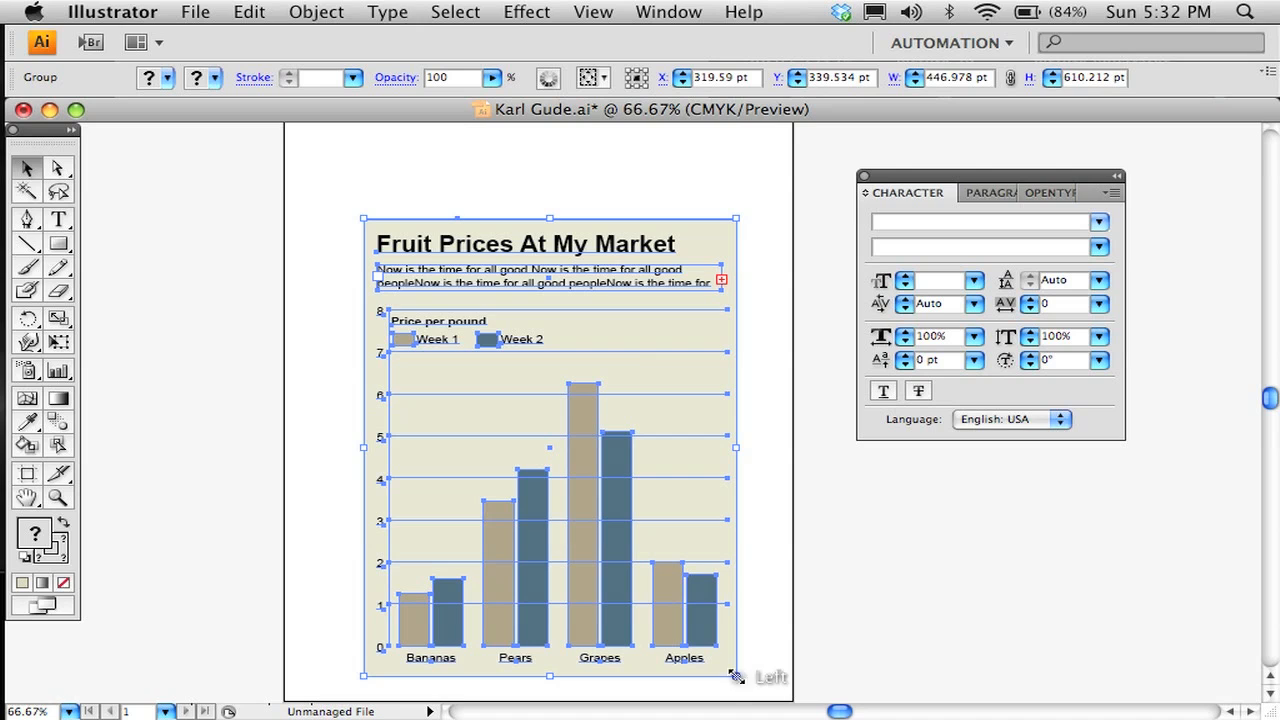
pyautogui.moveTo(736, 676); pyautogui.dragTo(658, 490)
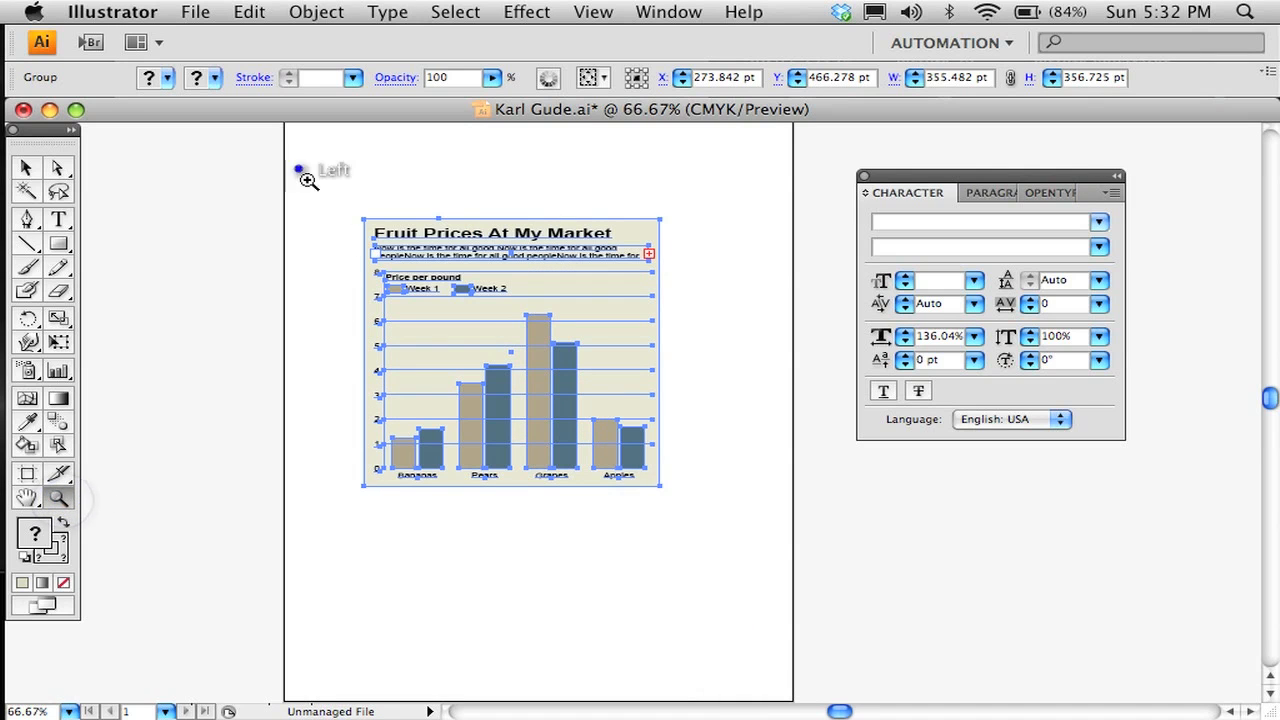
pyautogui.click(310, 180)
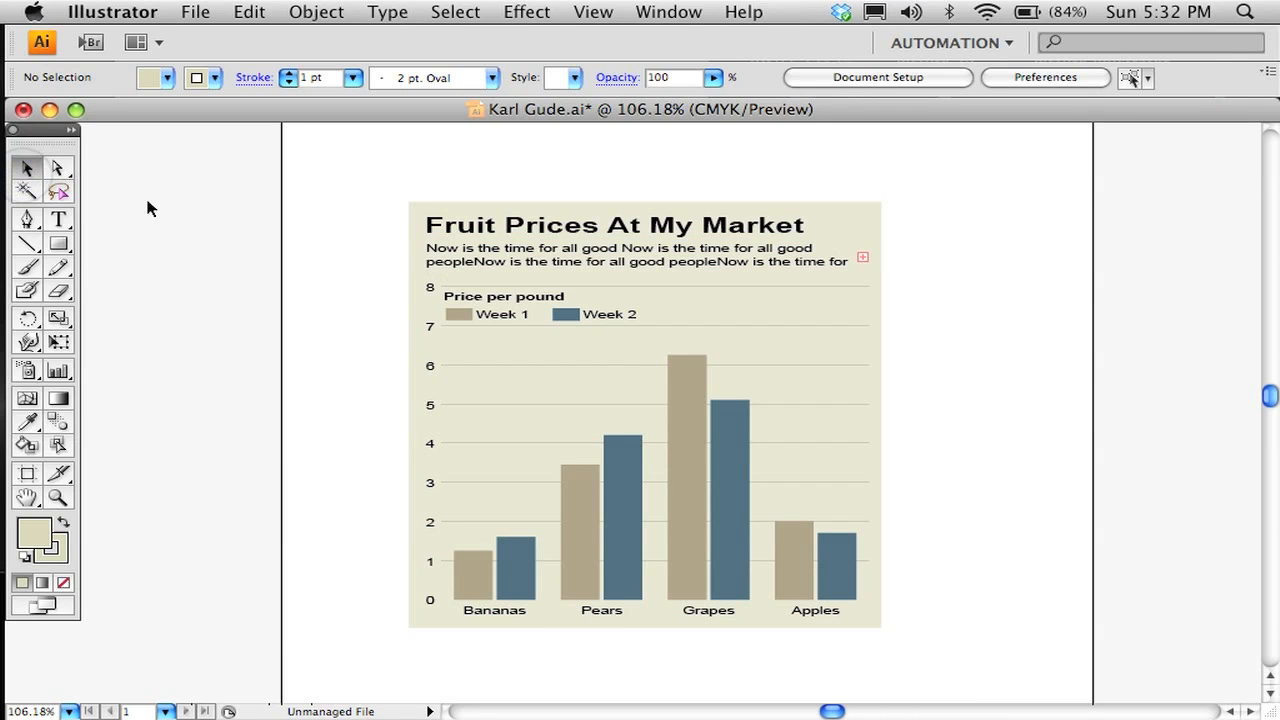
pyautogui.moveTo(420, 240)
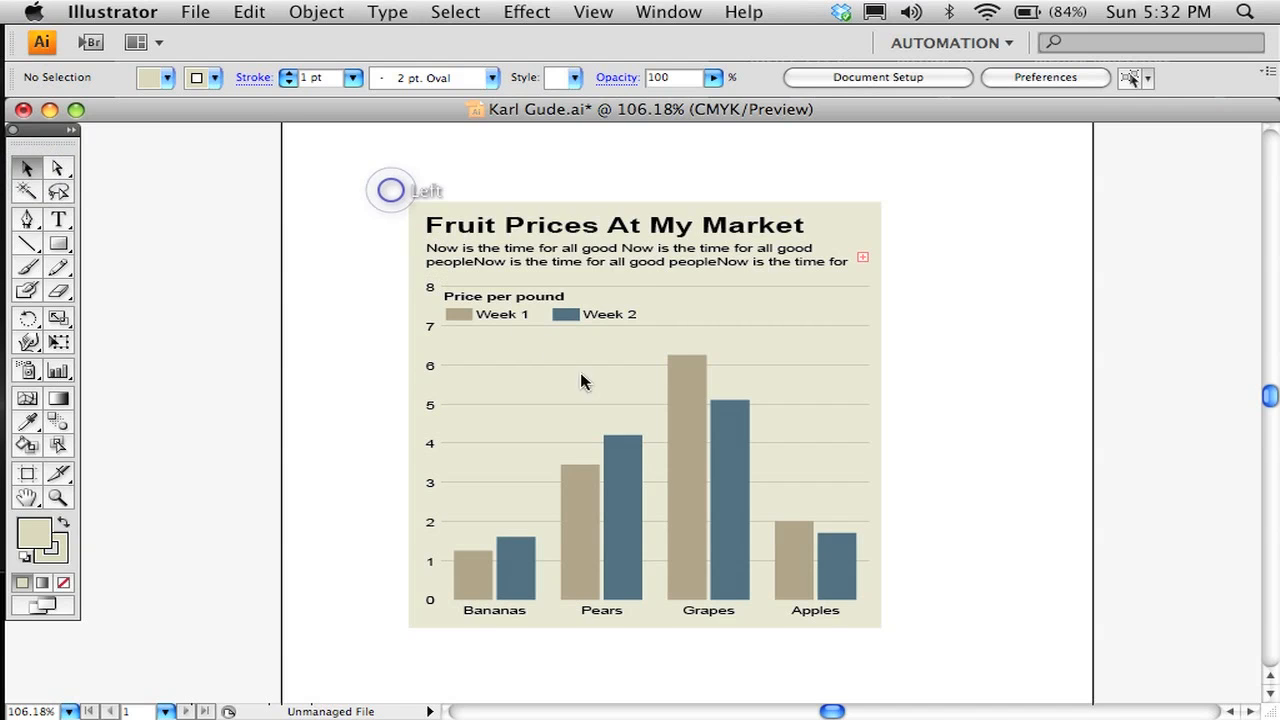
# Step: Select the resized chart and set the Character panel's Horizontal Scale back to 100%
pyautogui.moveTo(390, 190); pyautogui.dragTo(890, 638)
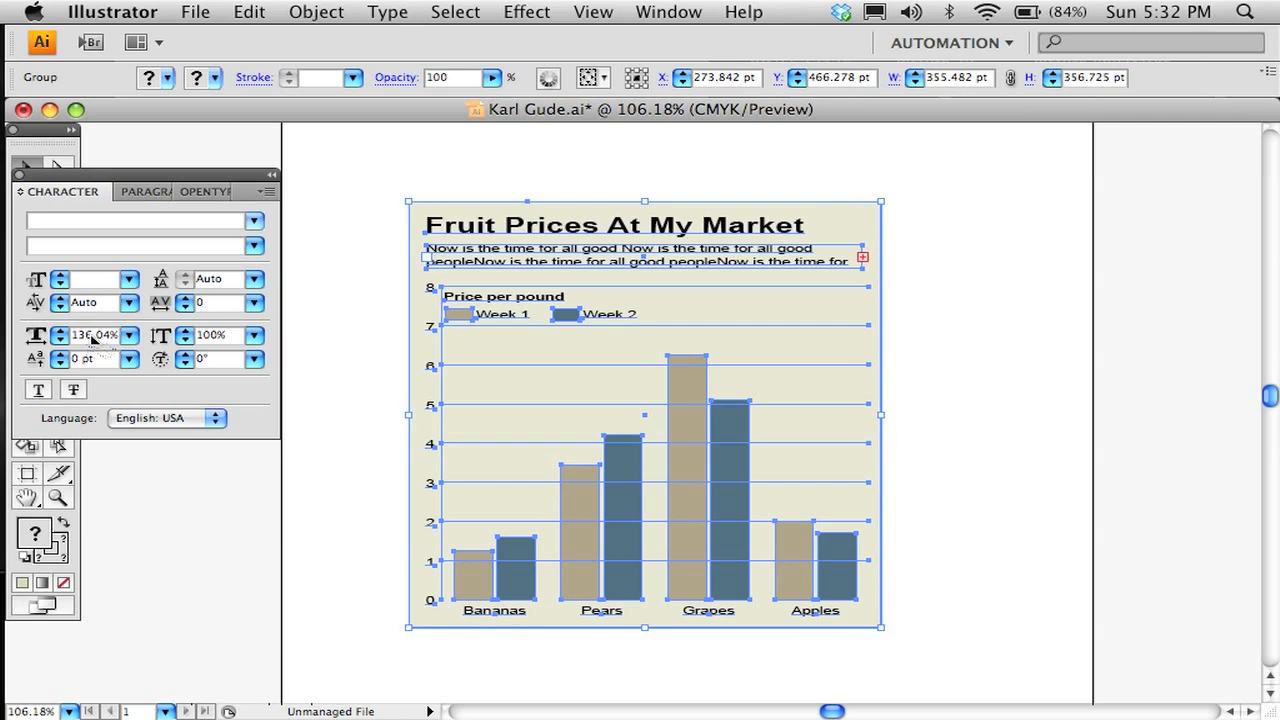
pyautogui.tripleClick(96, 336)
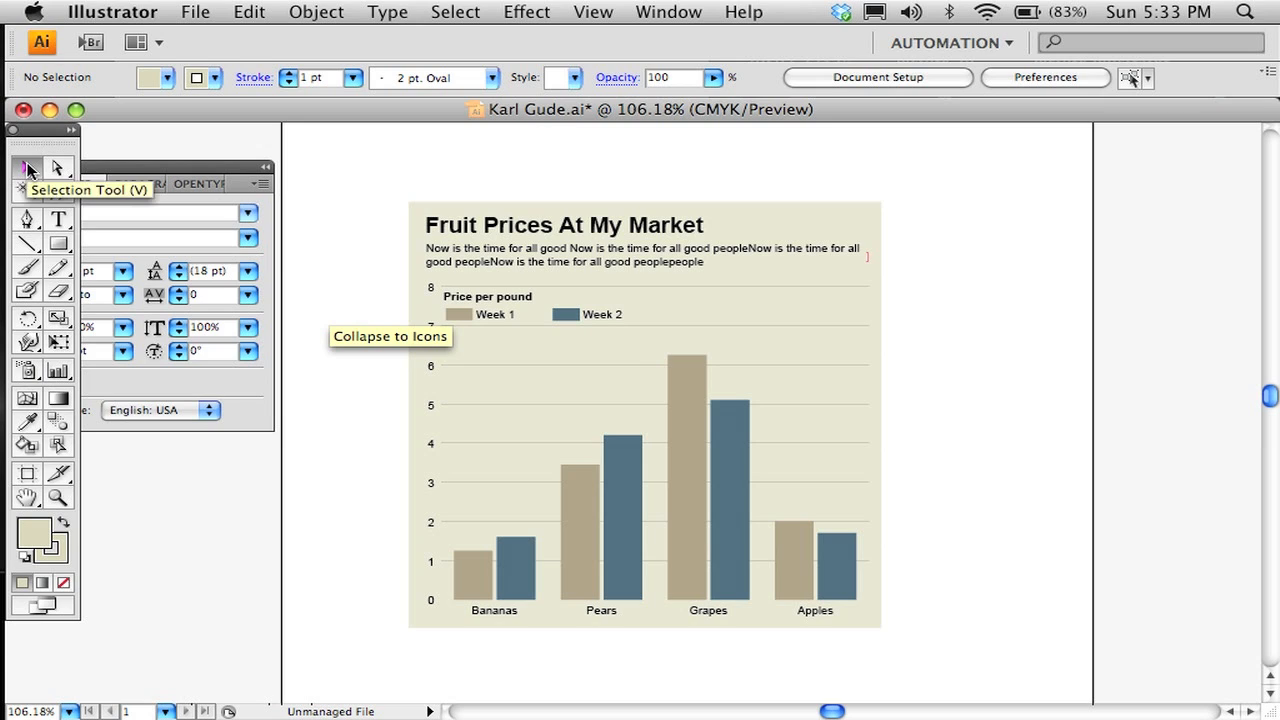
pyautogui.moveTo(388, 170)
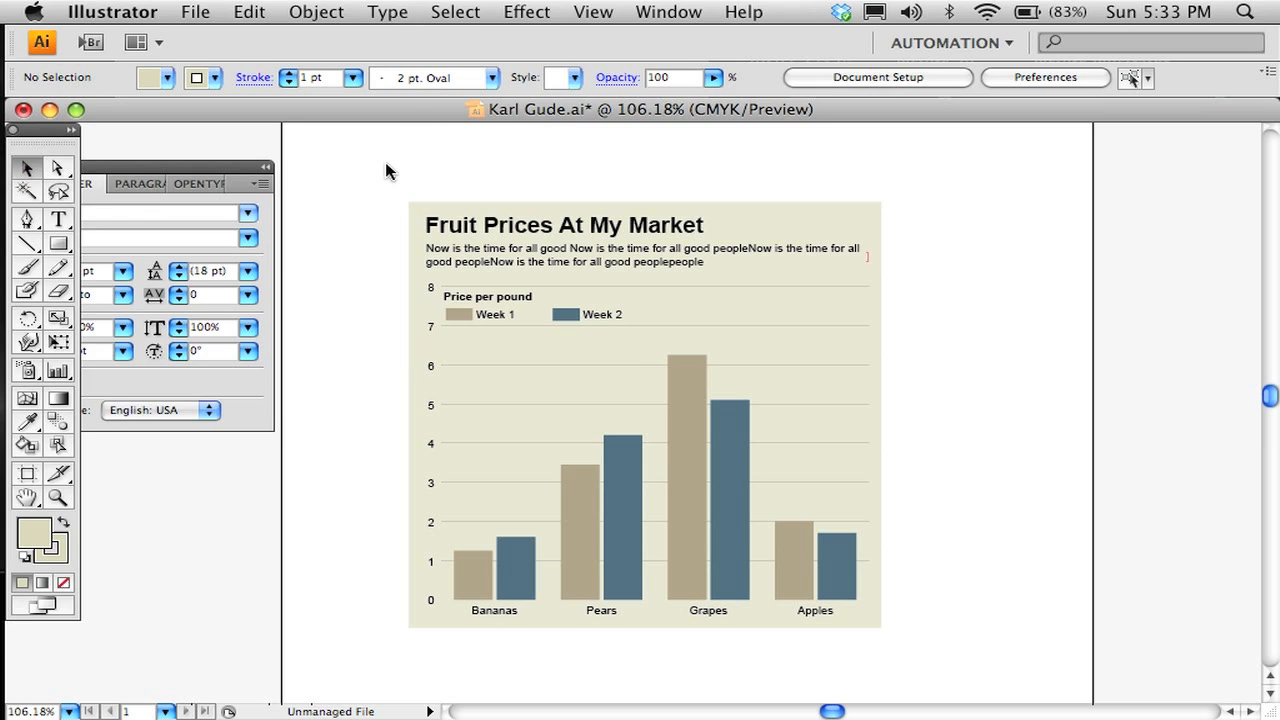